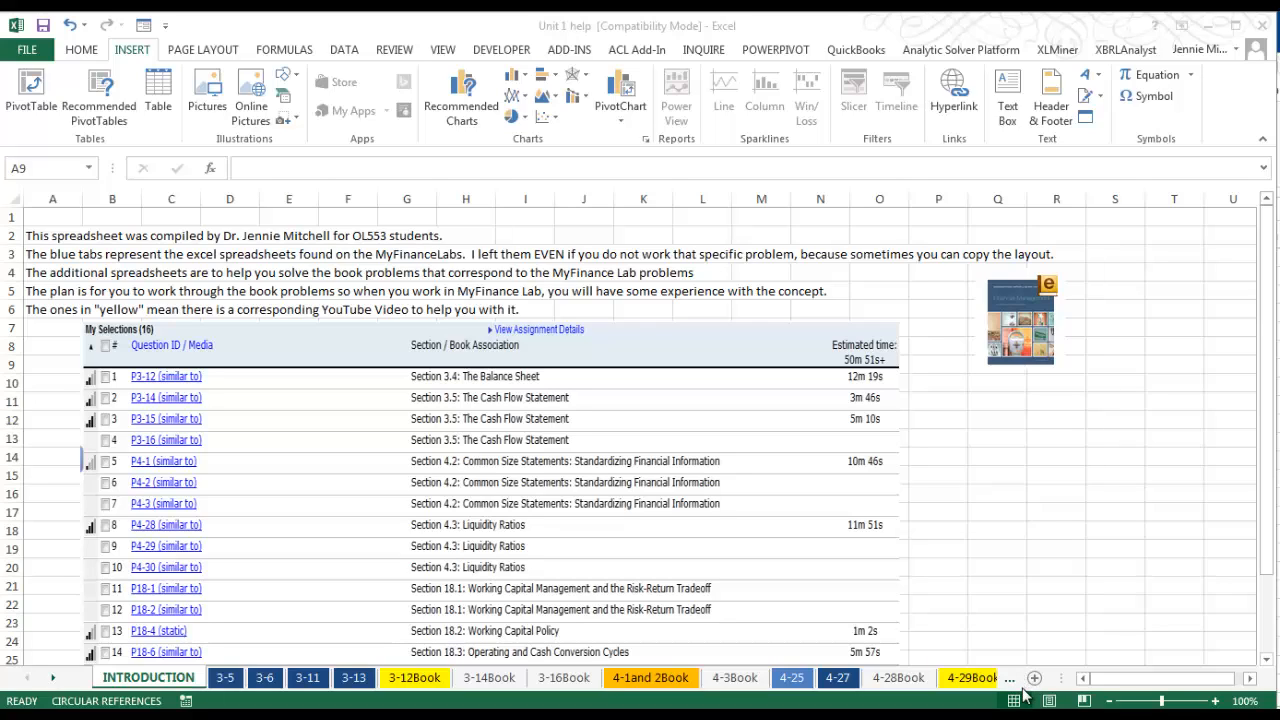
pyautogui.moveTo(932, 628)
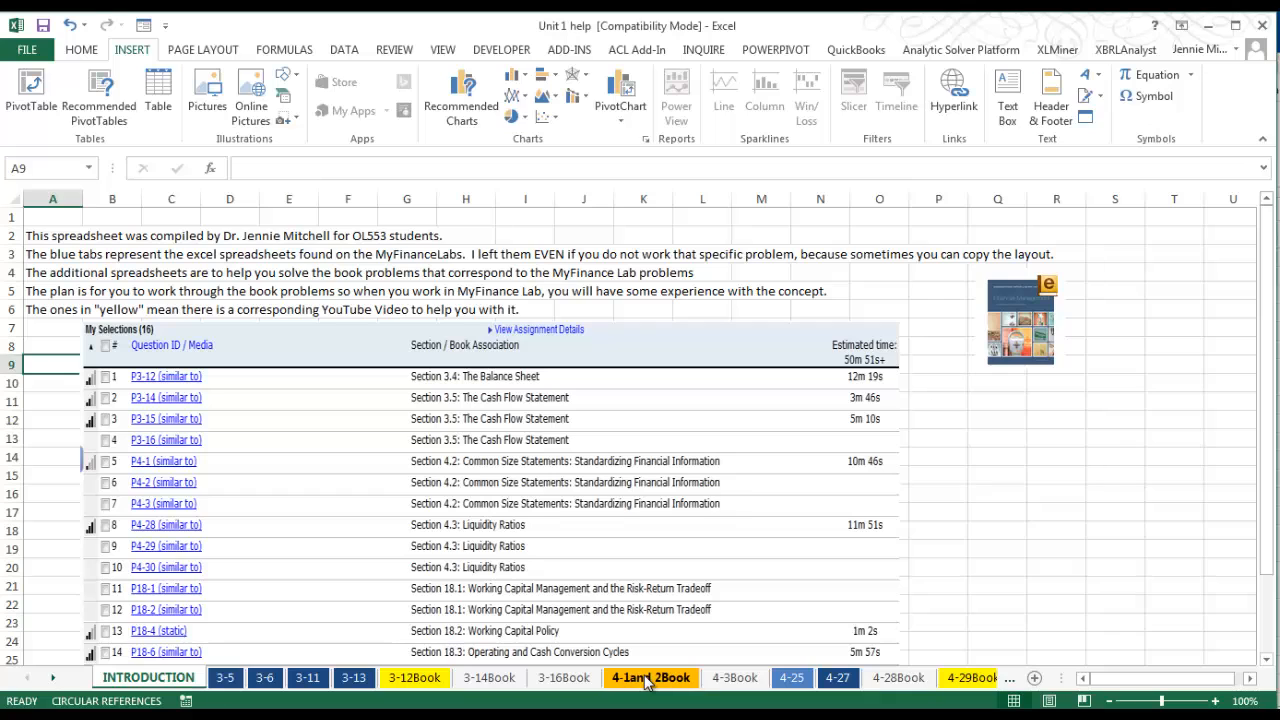
# Check the cash common-size formula in C3 and the total assets calculation in B8.
pyautogui.click(652, 676)
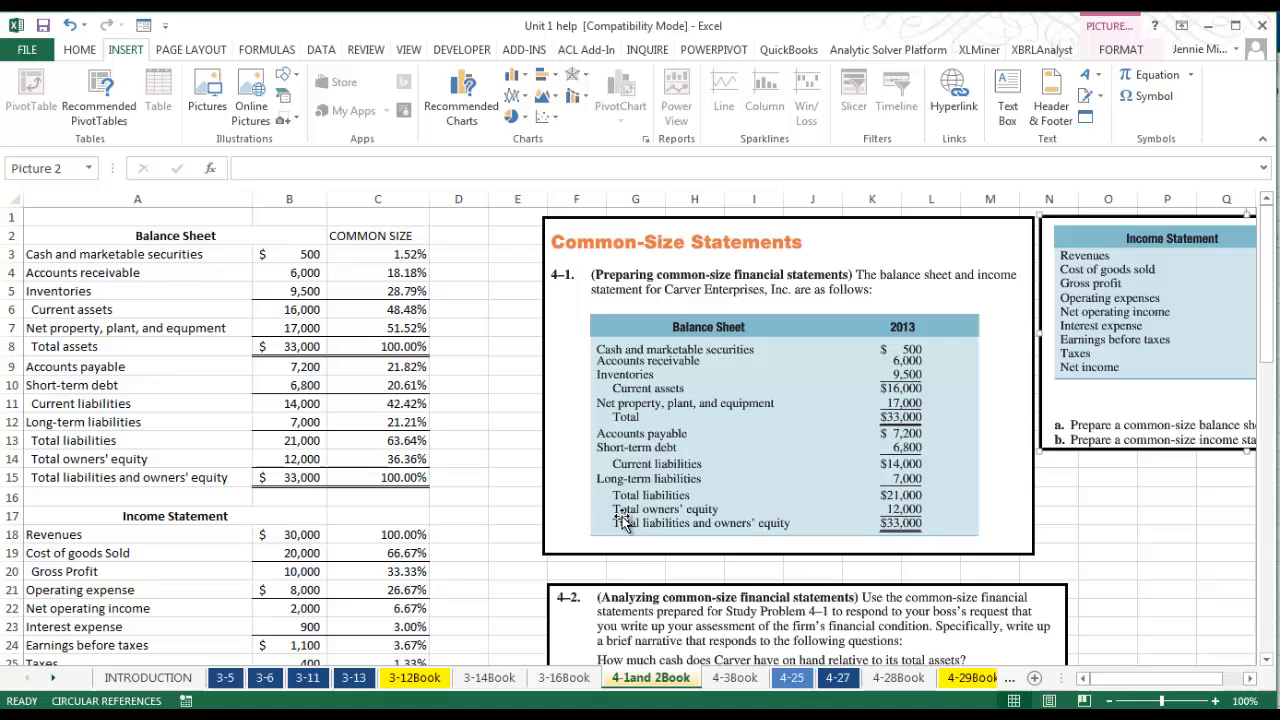
pyautogui.moveTo(610, 458)
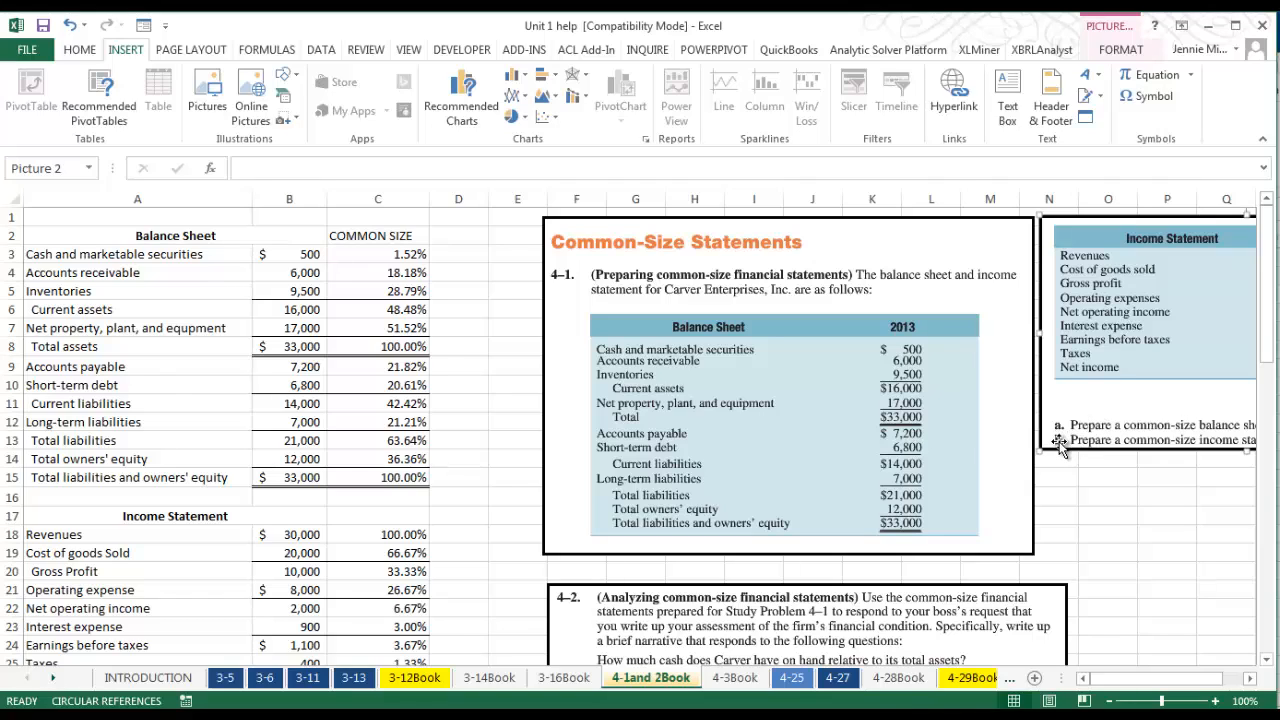
pyautogui.click(378, 252)
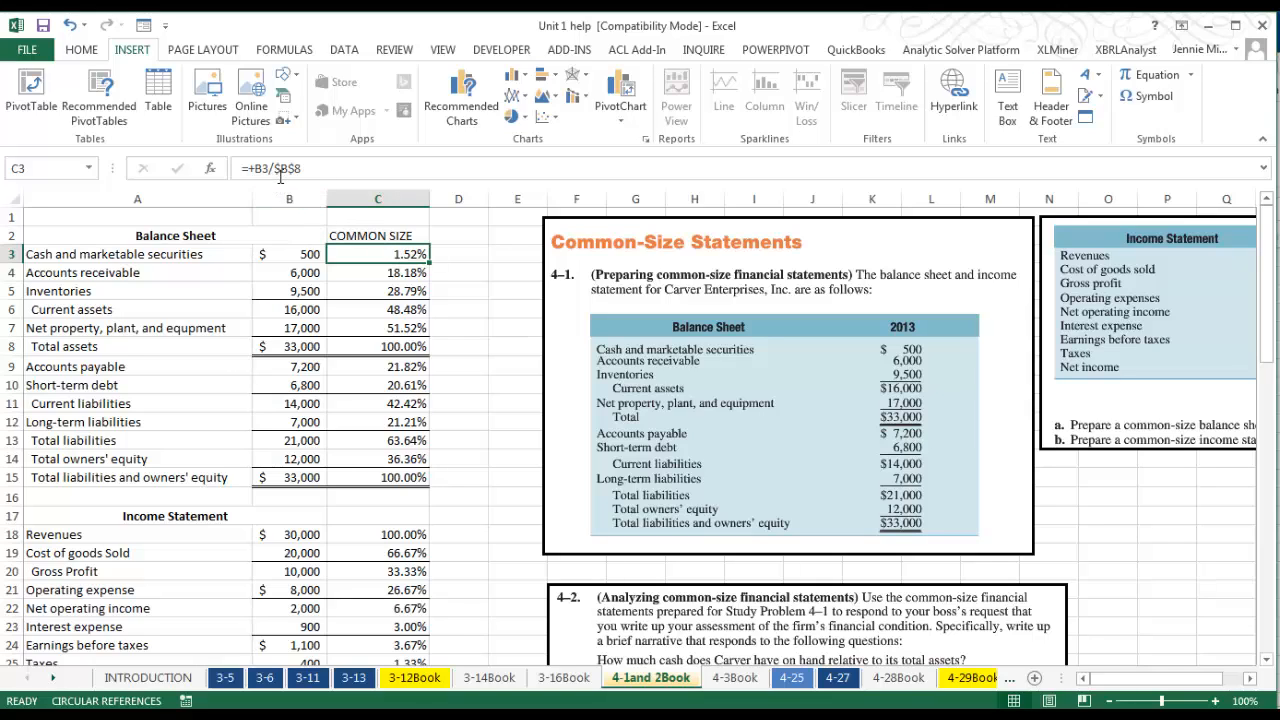
pyautogui.moveTo(270, 176)
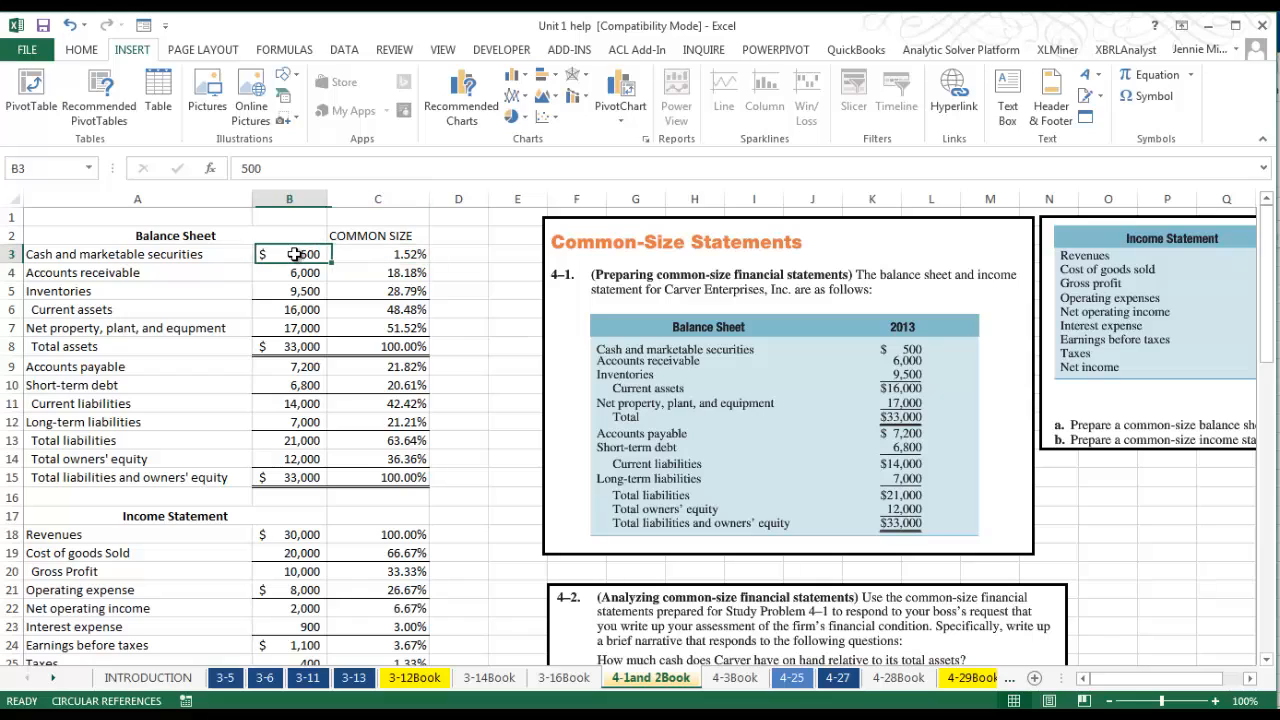
pyautogui.click(288, 346)
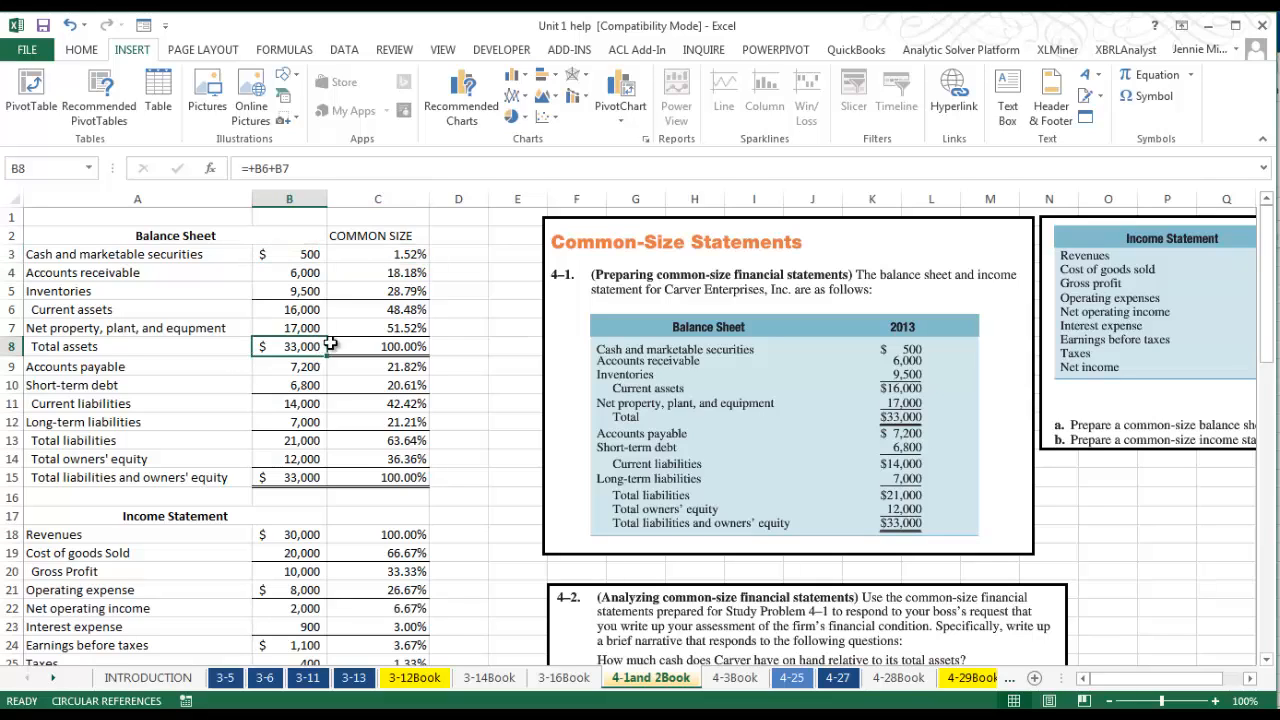
pyautogui.moveTo(428, 388)
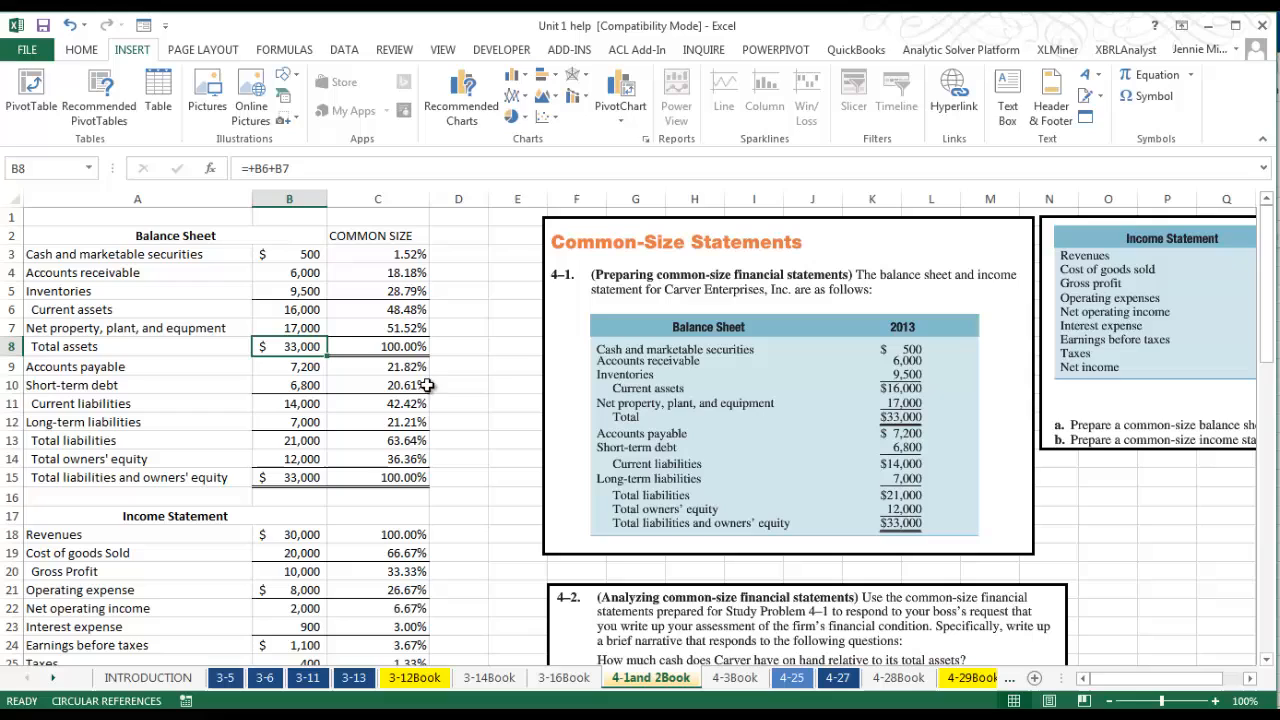
# Review the liability percentage formulas: accounts payable, short-term debt, long-term and current liabilities.
pyautogui.click(378, 366)
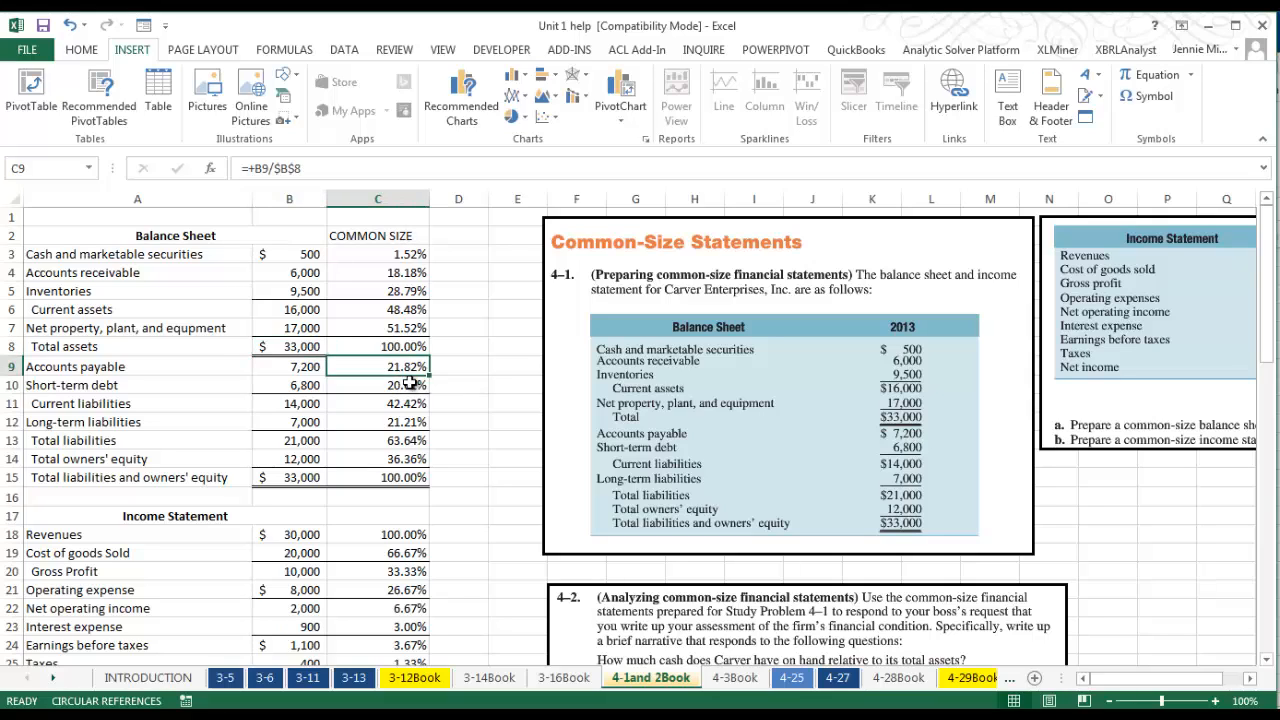
pyautogui.click(376, 384)
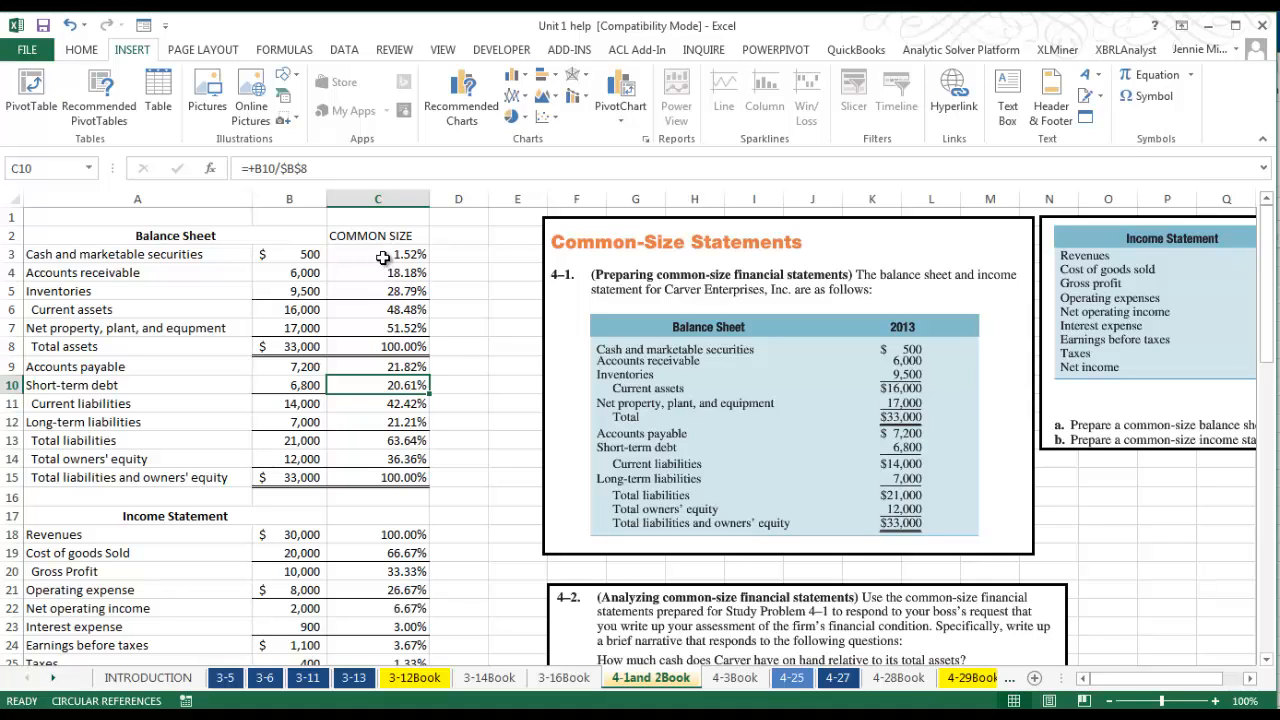
pyautogui.moveTo(384, 268)
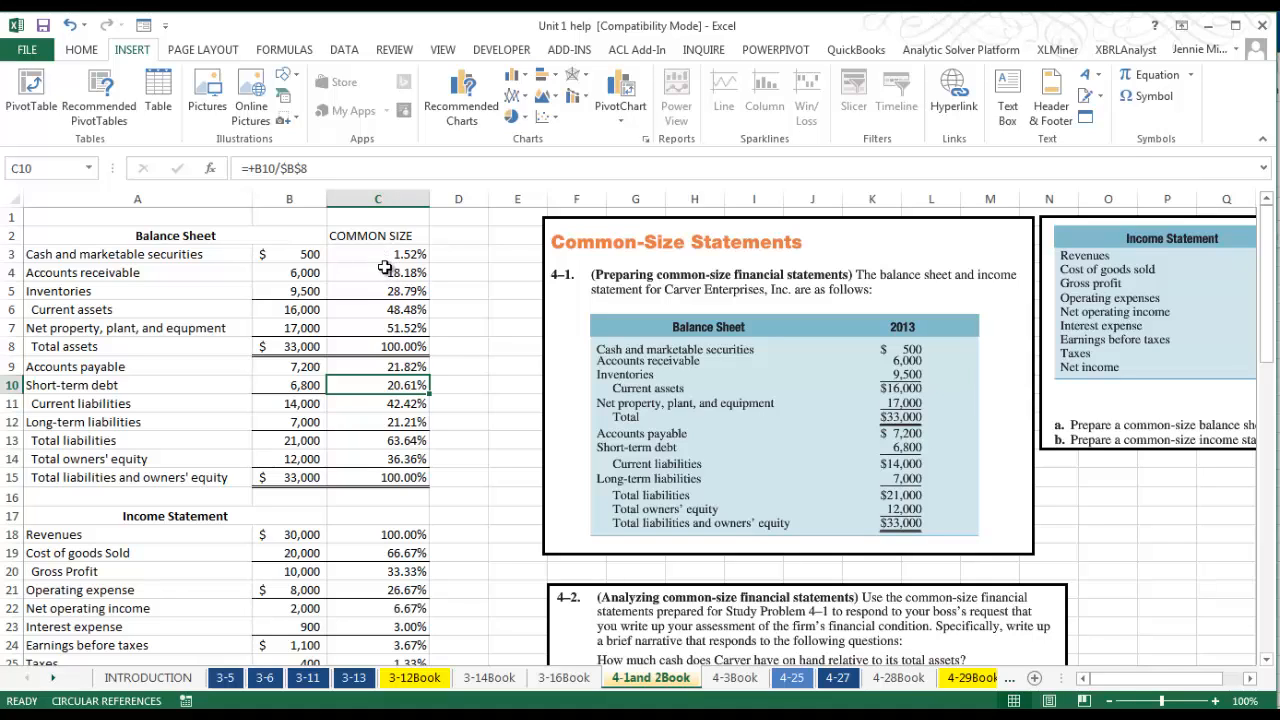
pyautogui.moveTo(402, 408)
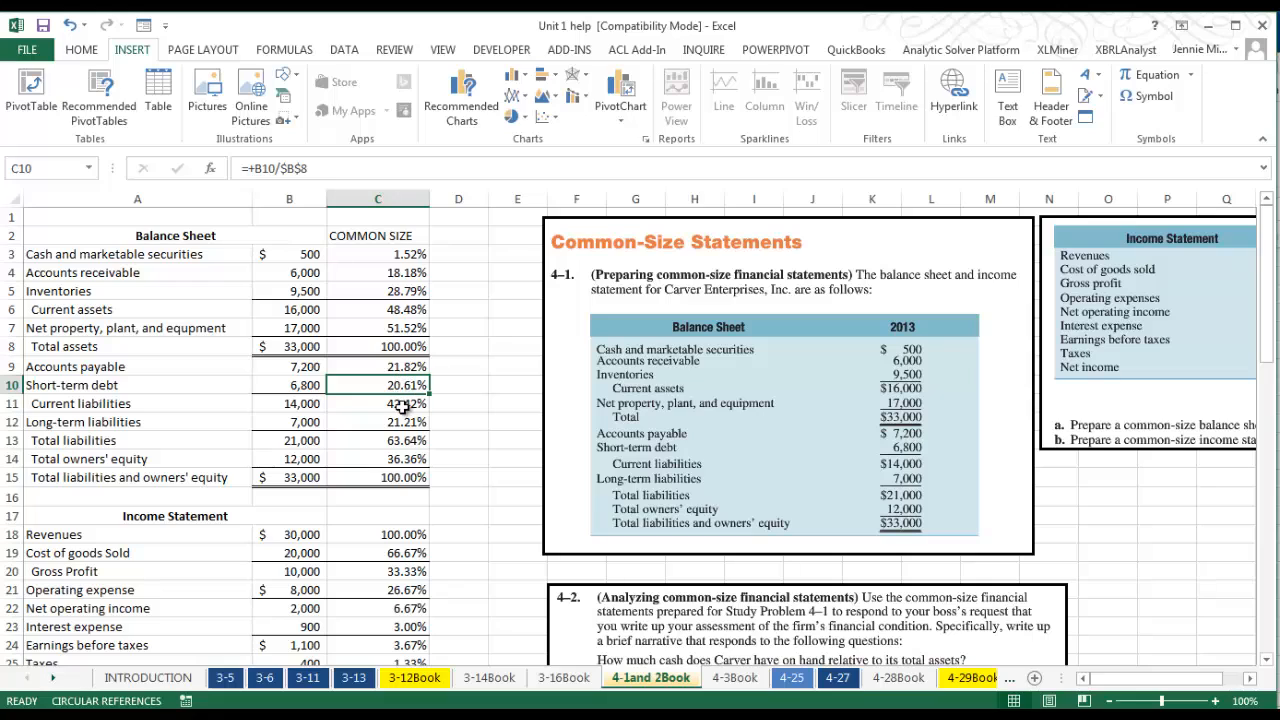
pyautogui.click(376, 420)
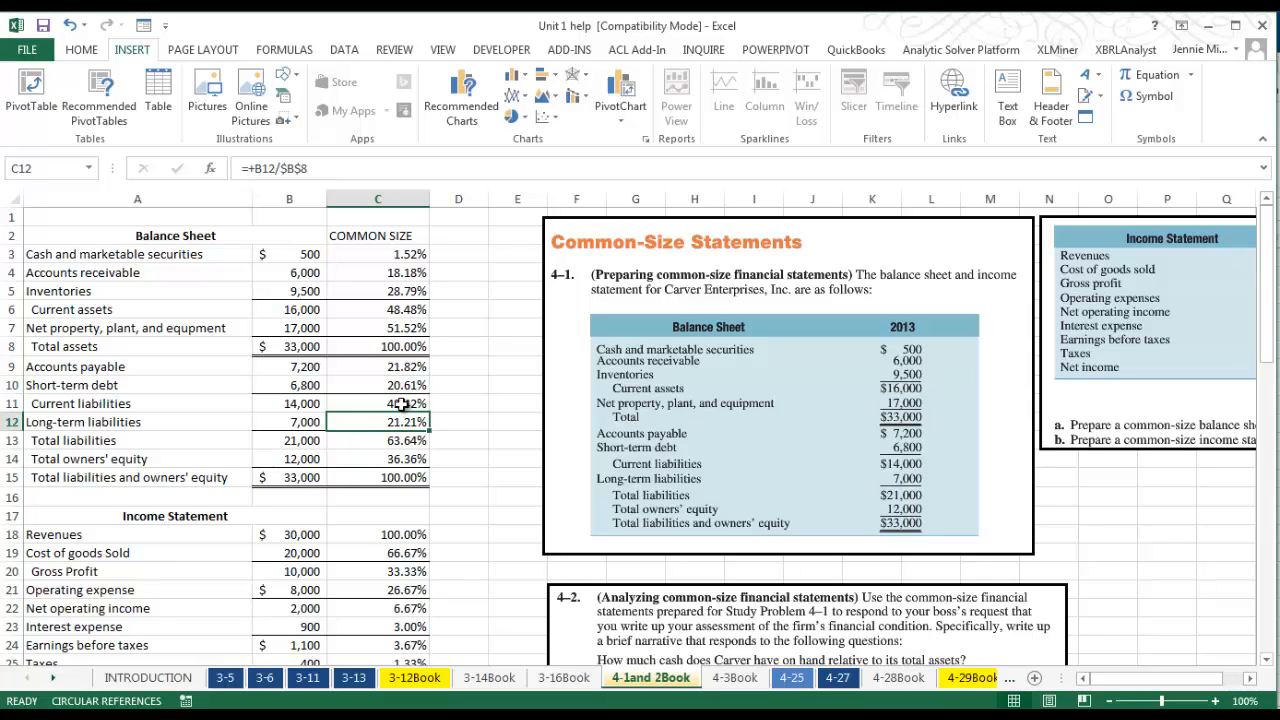
pyautogui.click(376, 404)
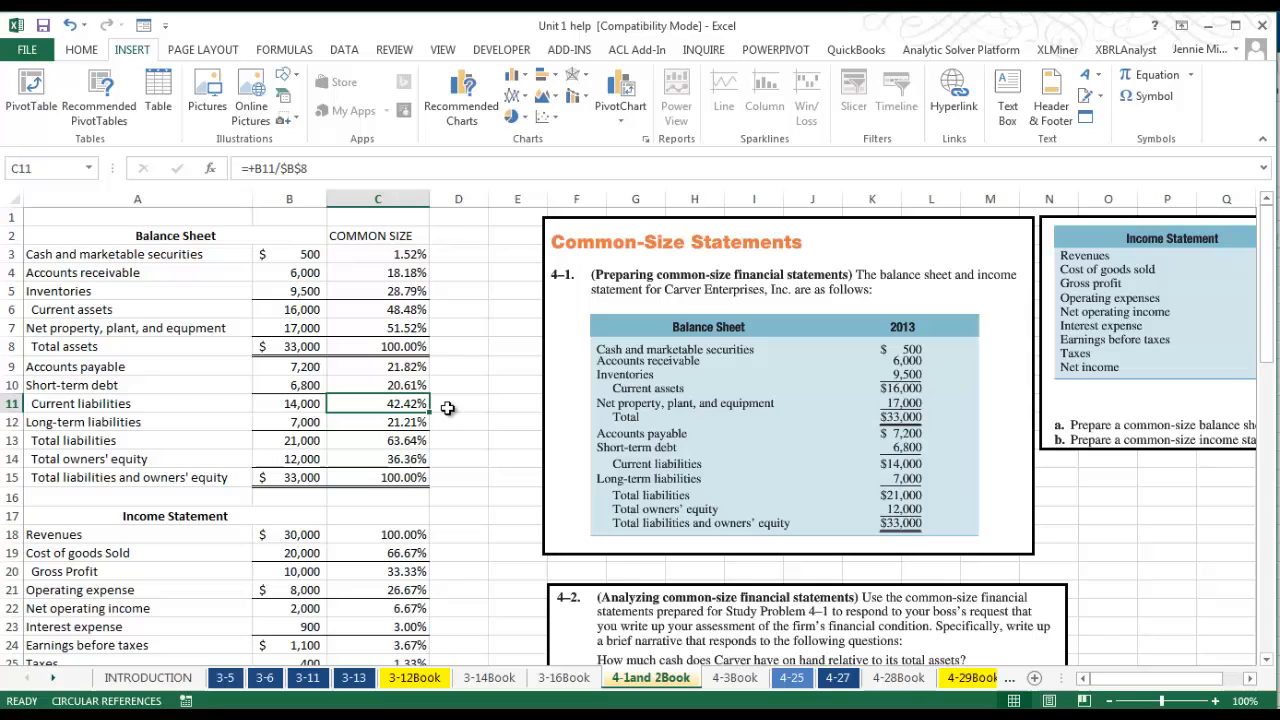
pyautogui.scroll(-3)
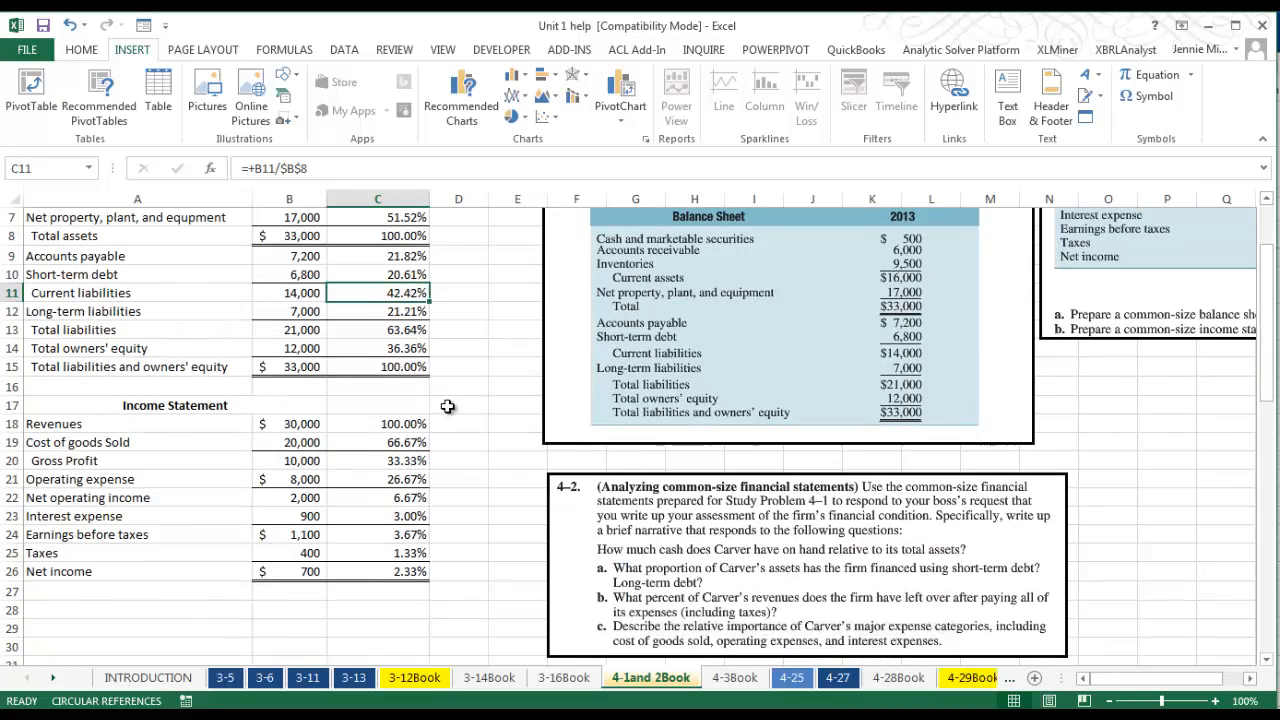
pyautogui.scroll(-3)
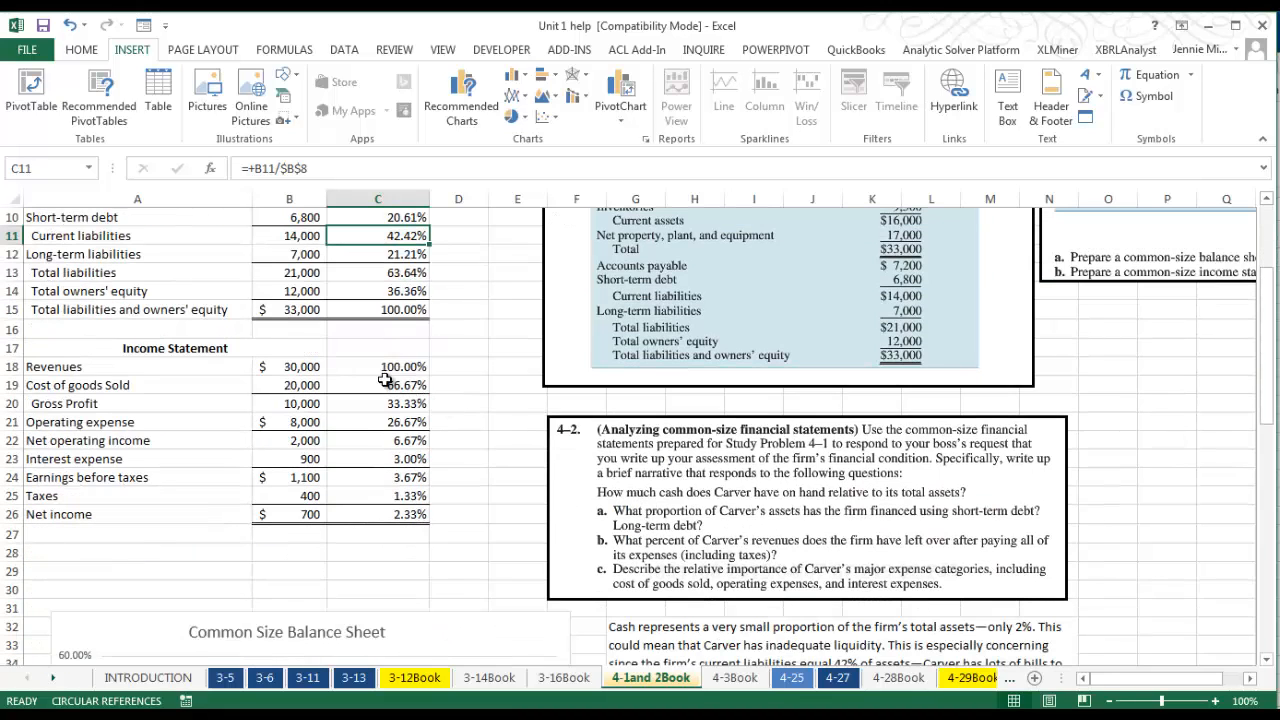
pyautogui.click(376, 366)
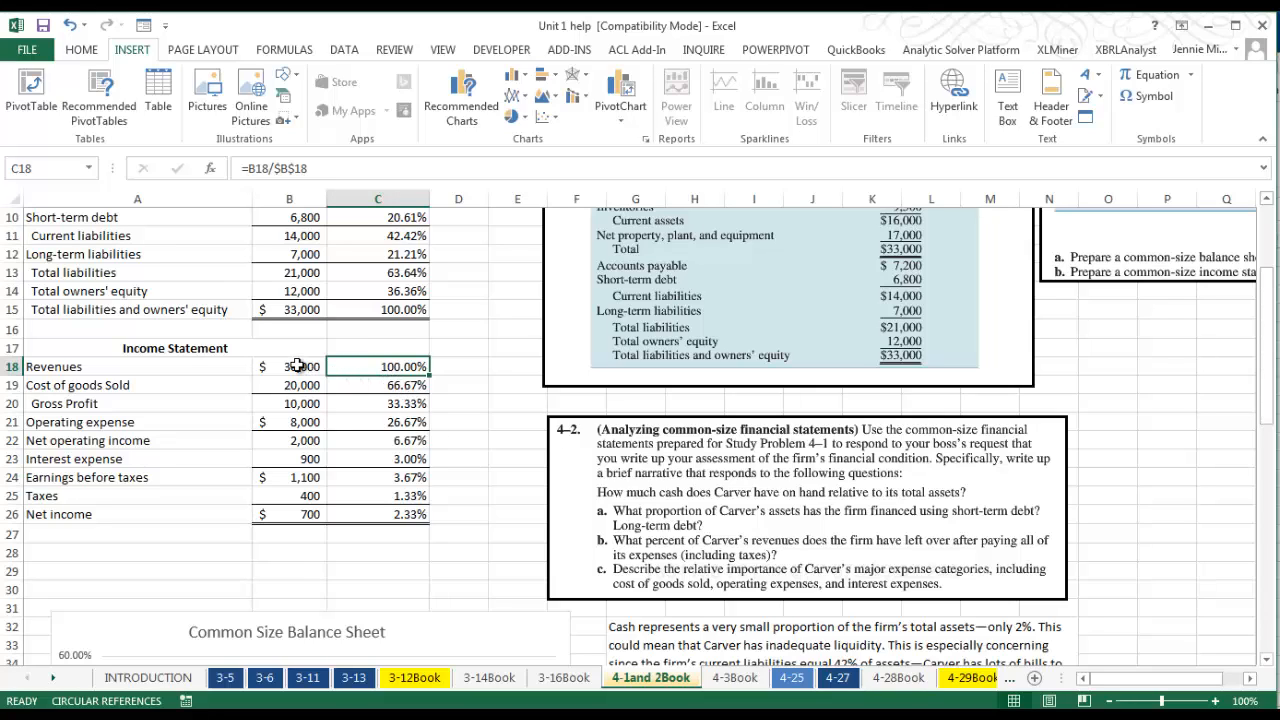
pyautogui.moveTo(410, 504)
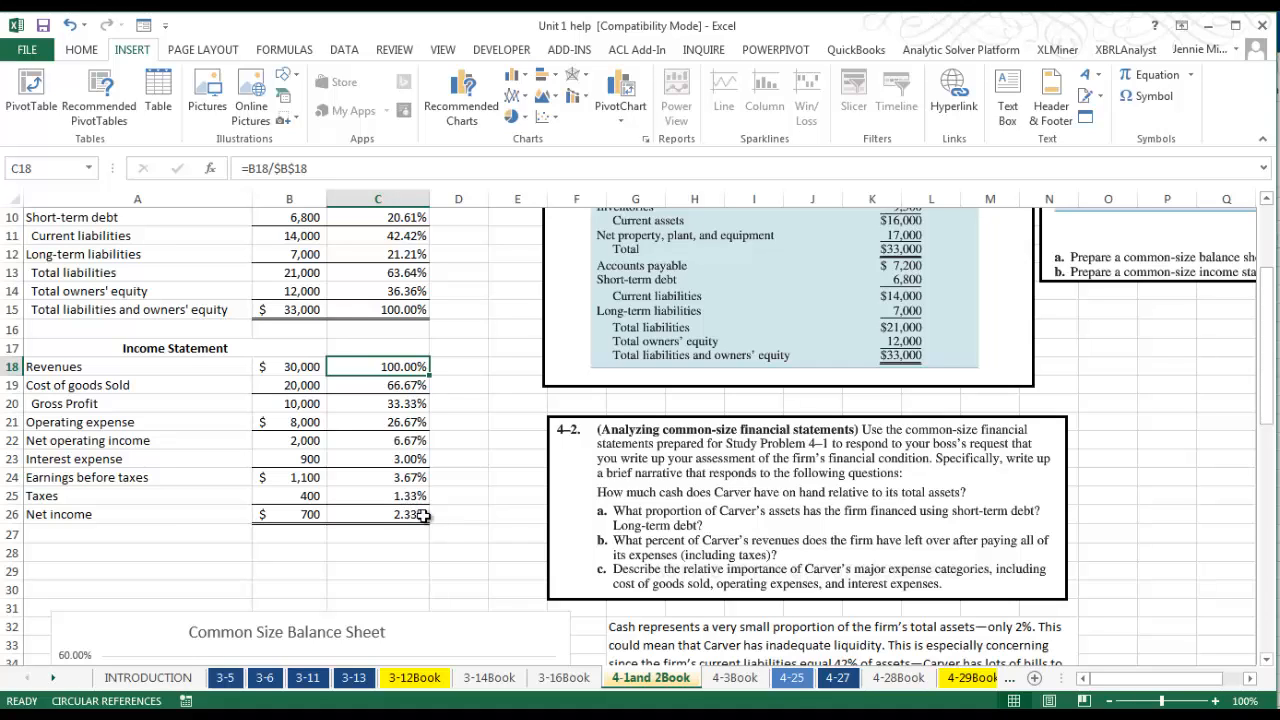
pyautogui.moveTo(440, 516)
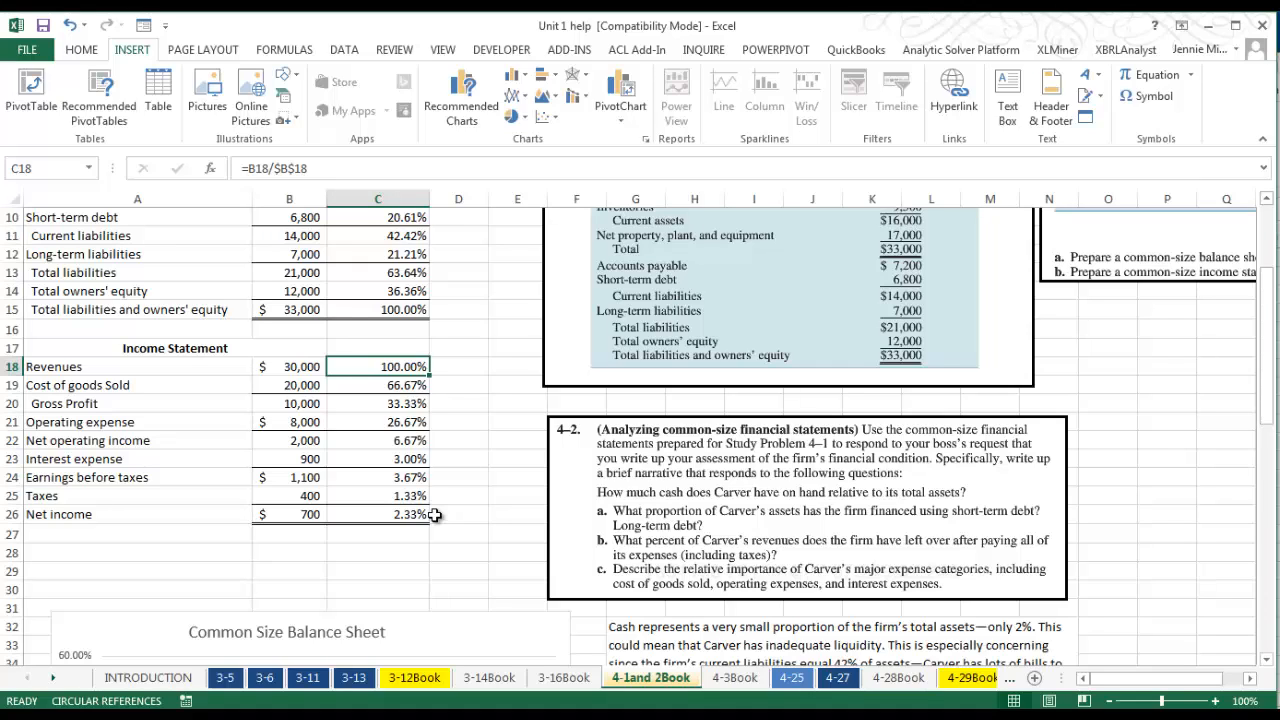
pyautogui.moveTo(512, 498)
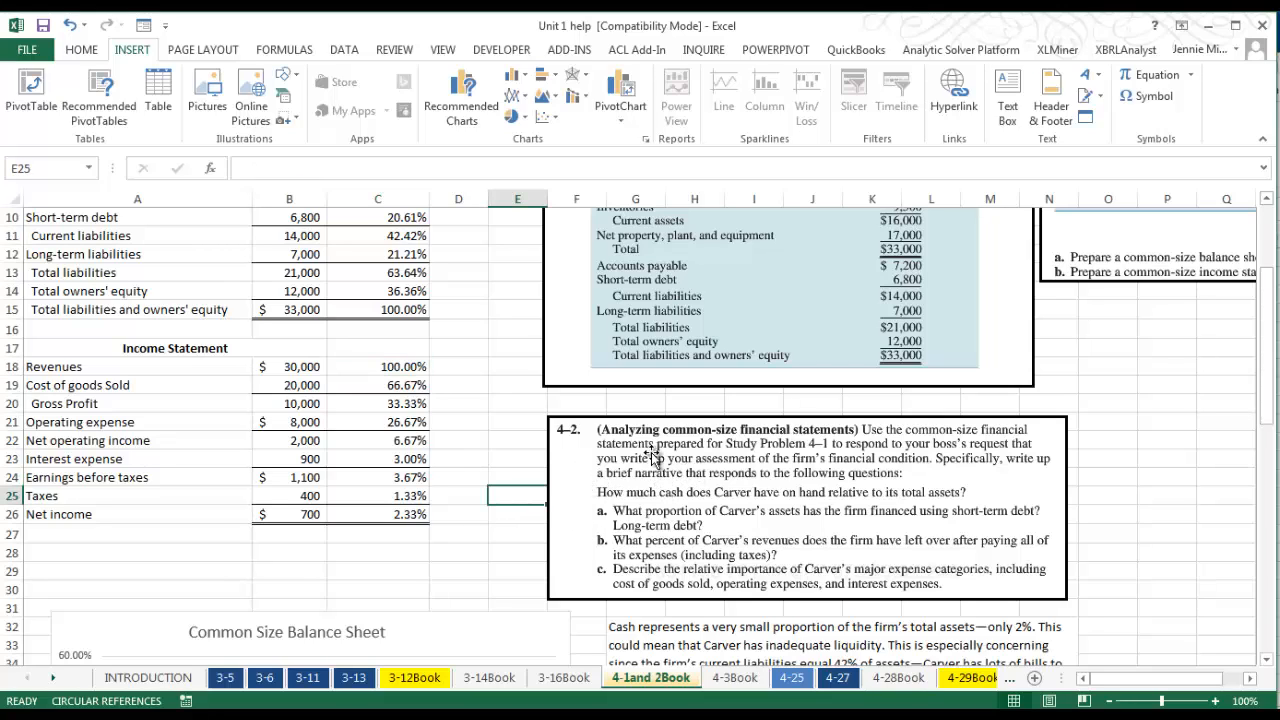
pyautogui.moveTo(696, 456)
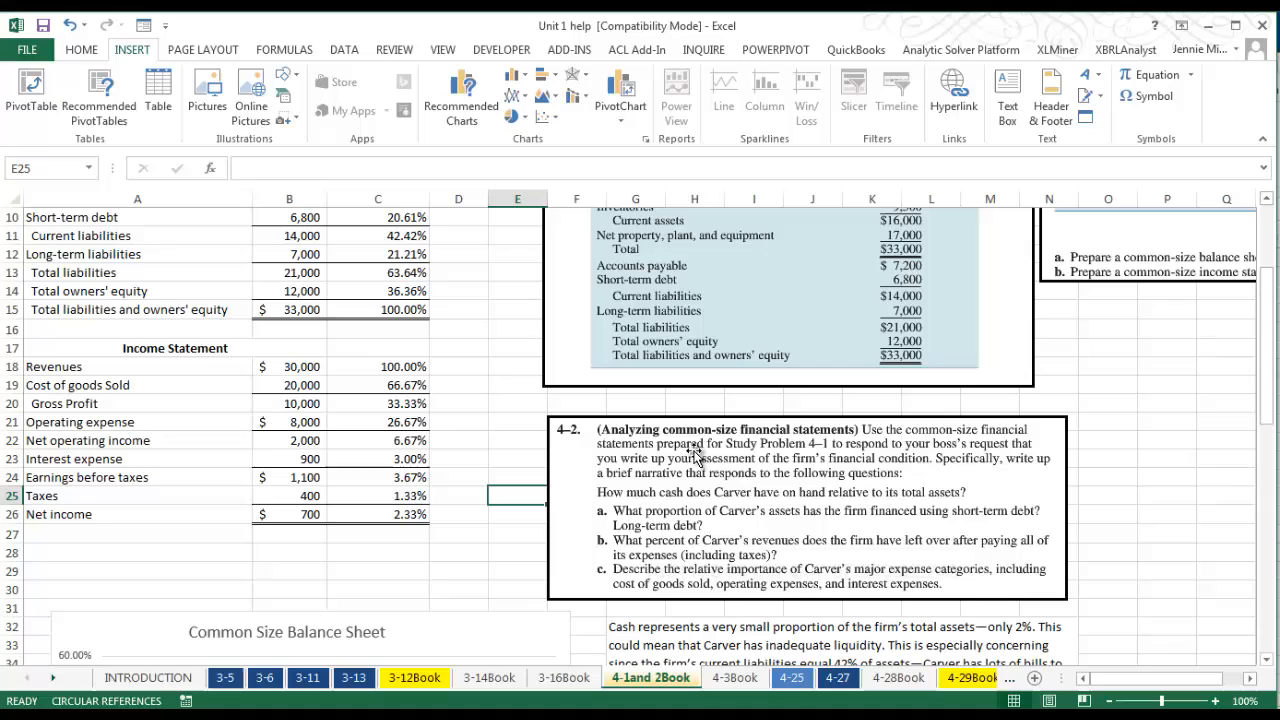
pyautogui.moveTo(512, 424)
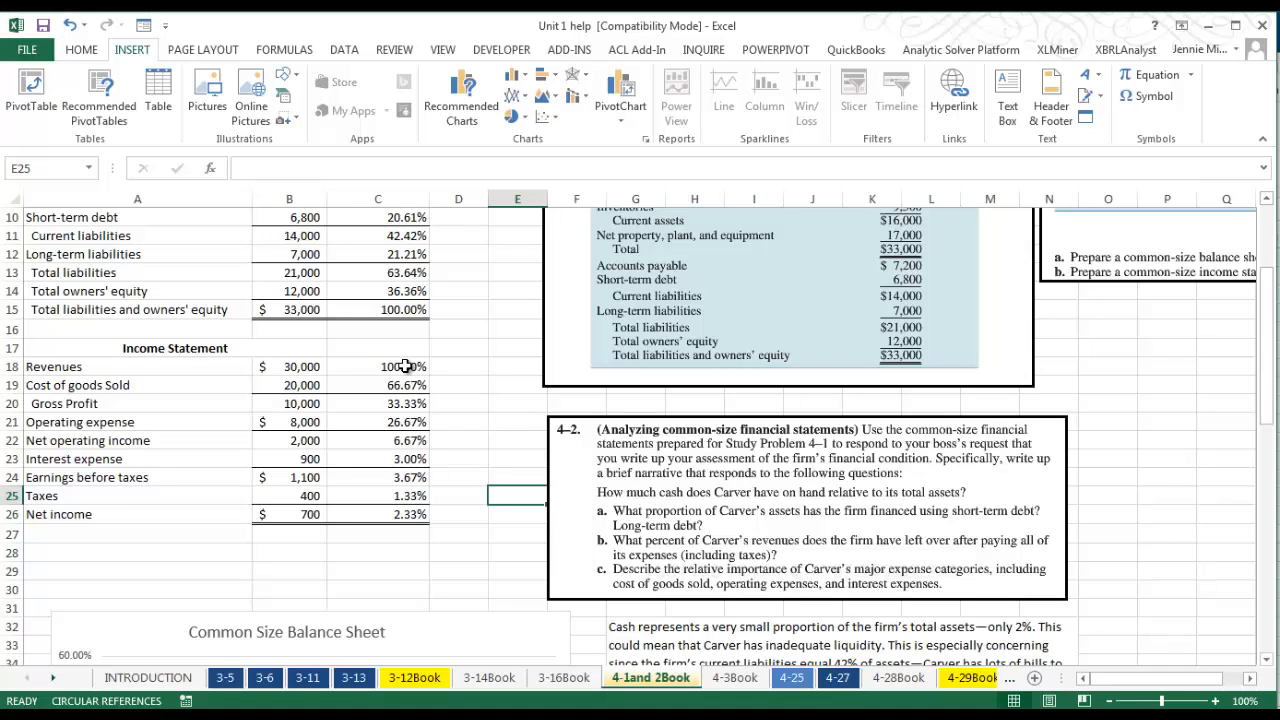
pyautogui.moveTo(472, 418)
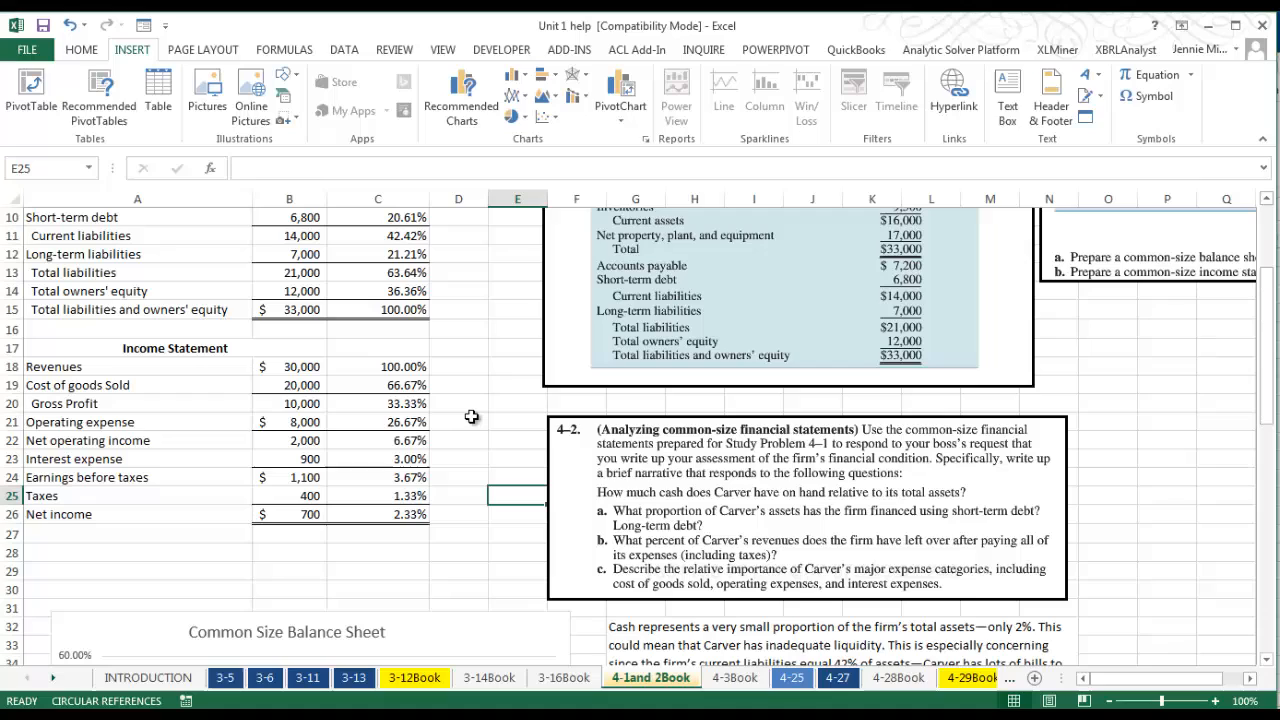
pyautogui.moveTo(624, 476)
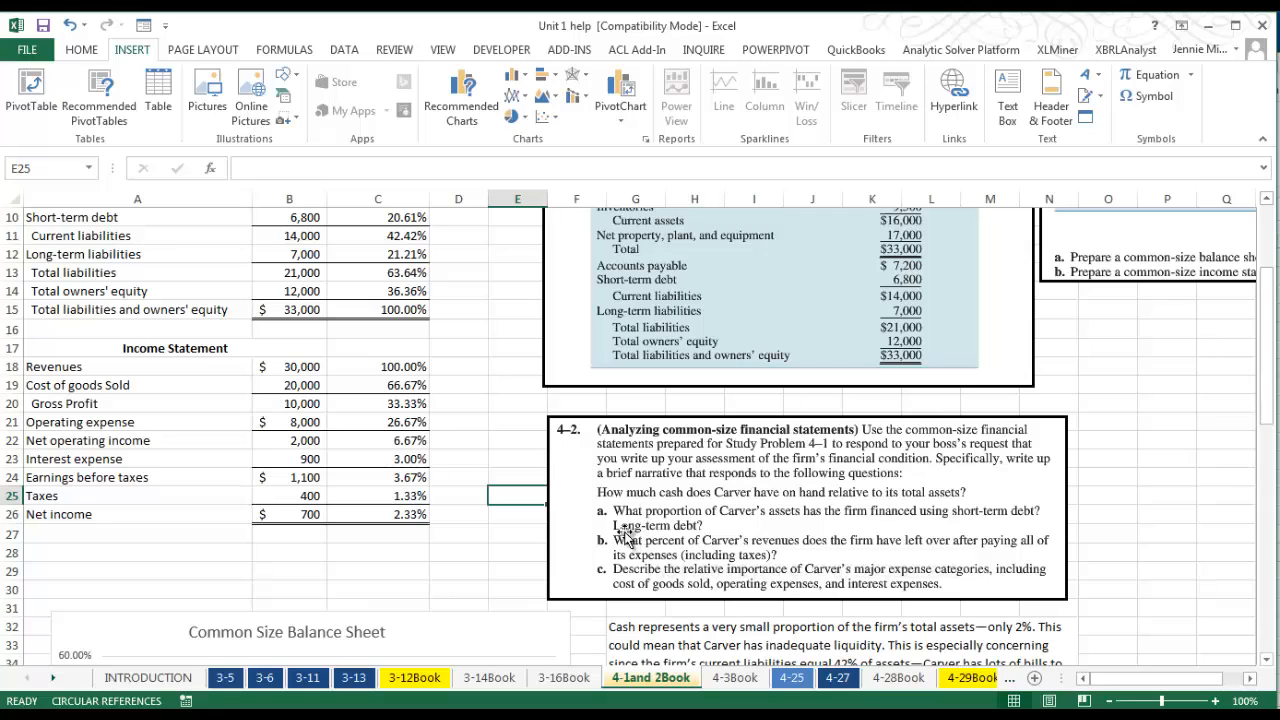
pyautogui.moveTo(624, 534)
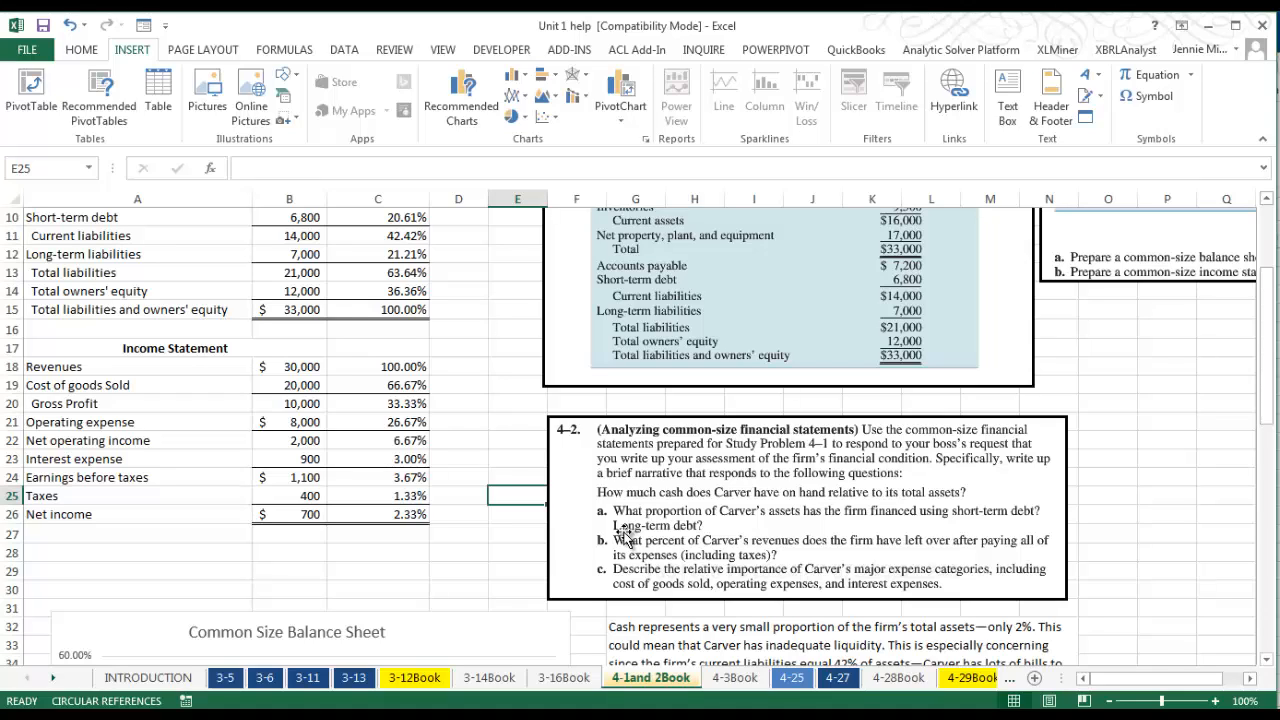
pyautogui.moveTo(668, 548)
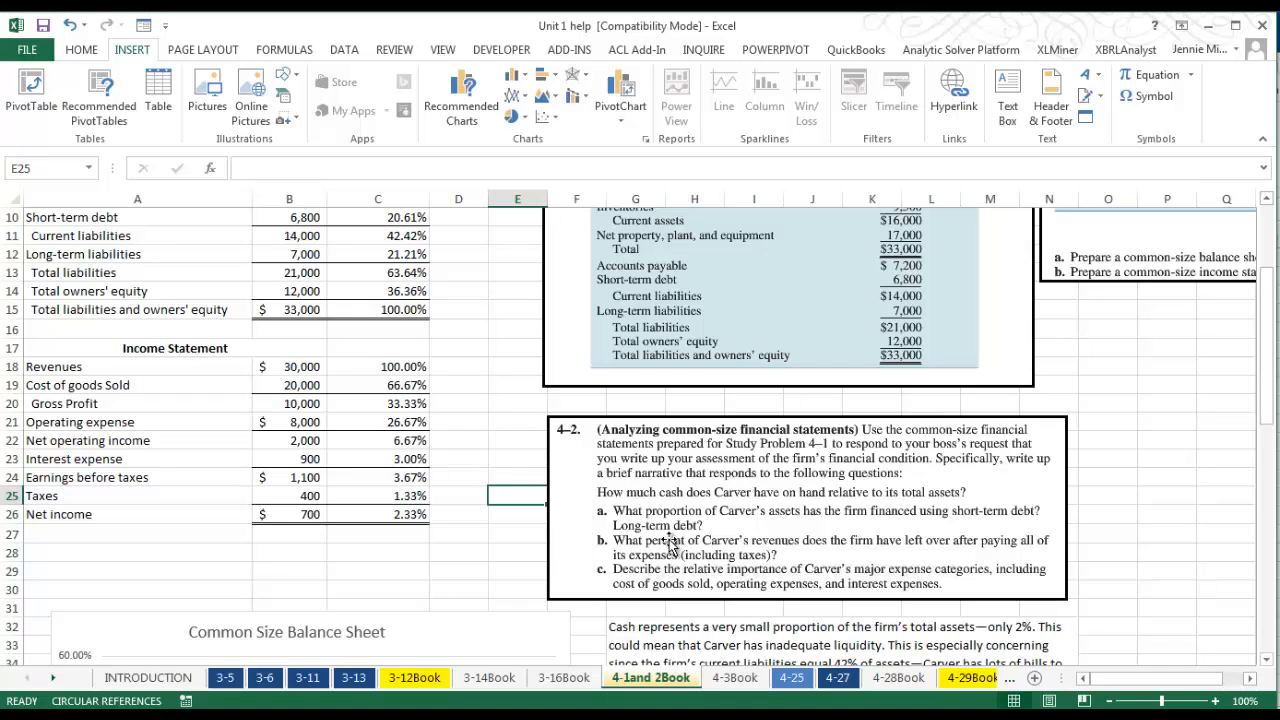
pyautogui.moveTo(730, 556)
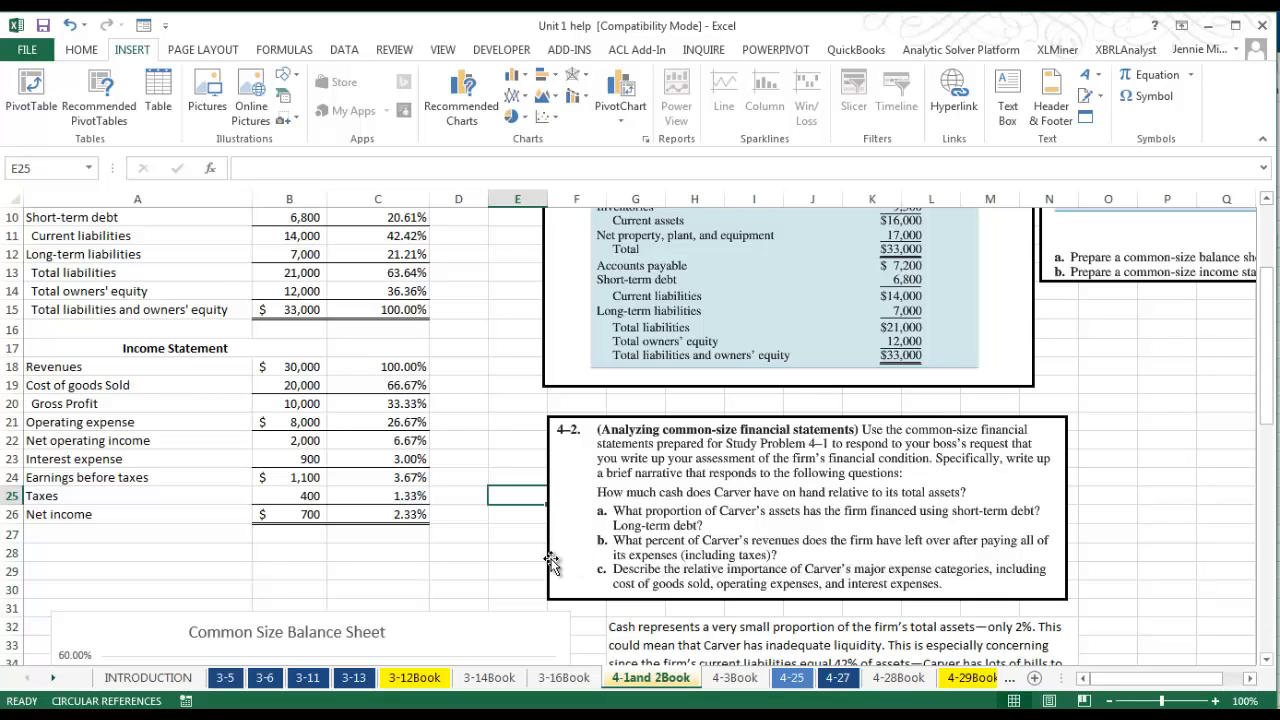
pyautogui.scroll(-3)
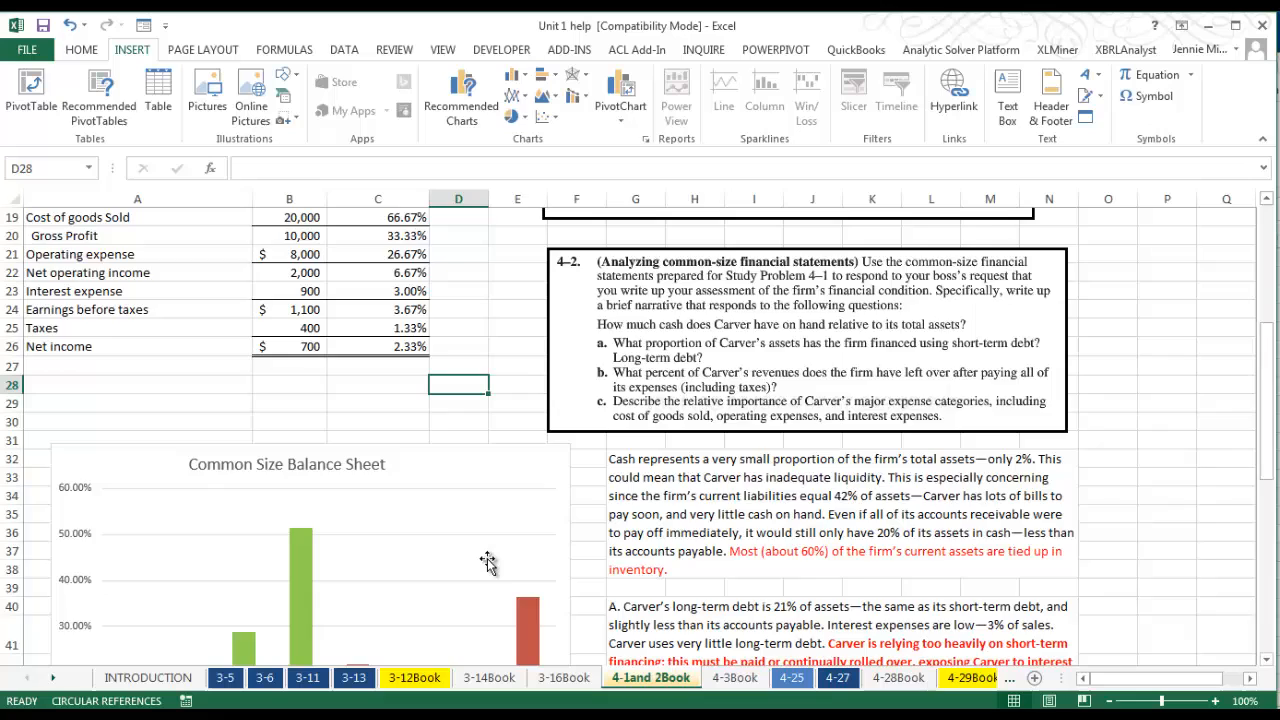
pyautogui.scroll(-3)
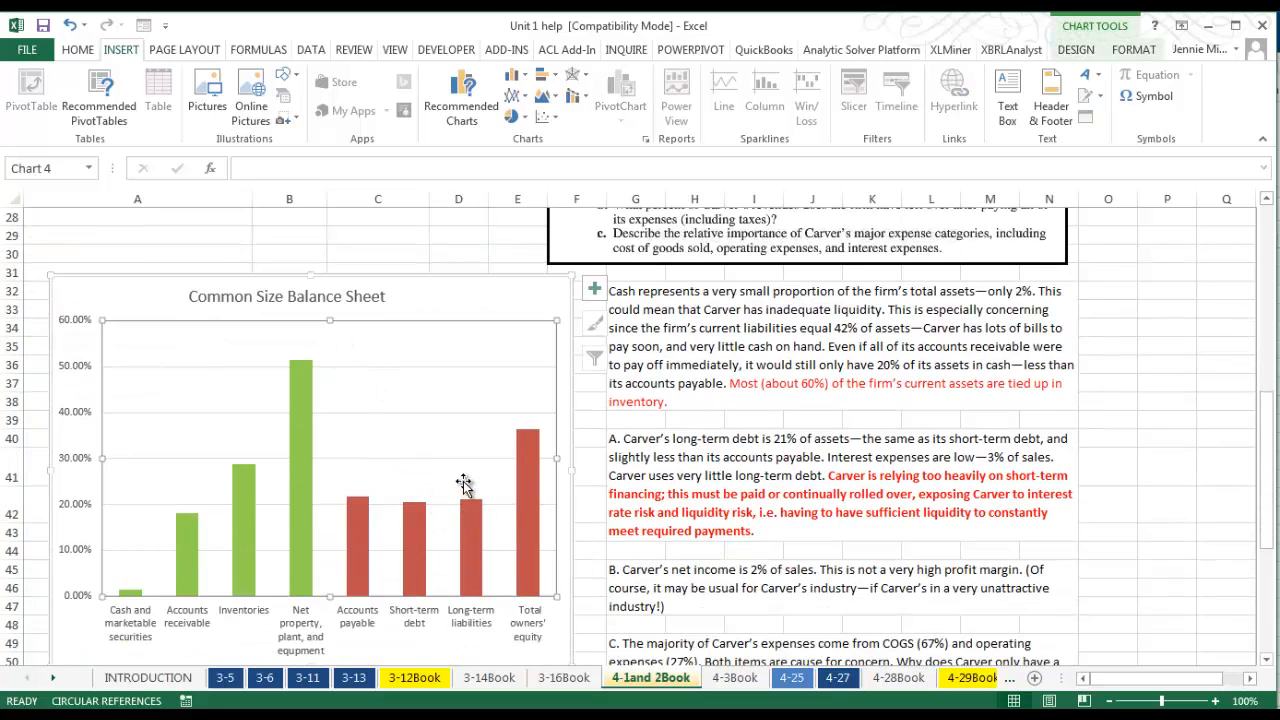
pyautogui.moveTo(404, 388)
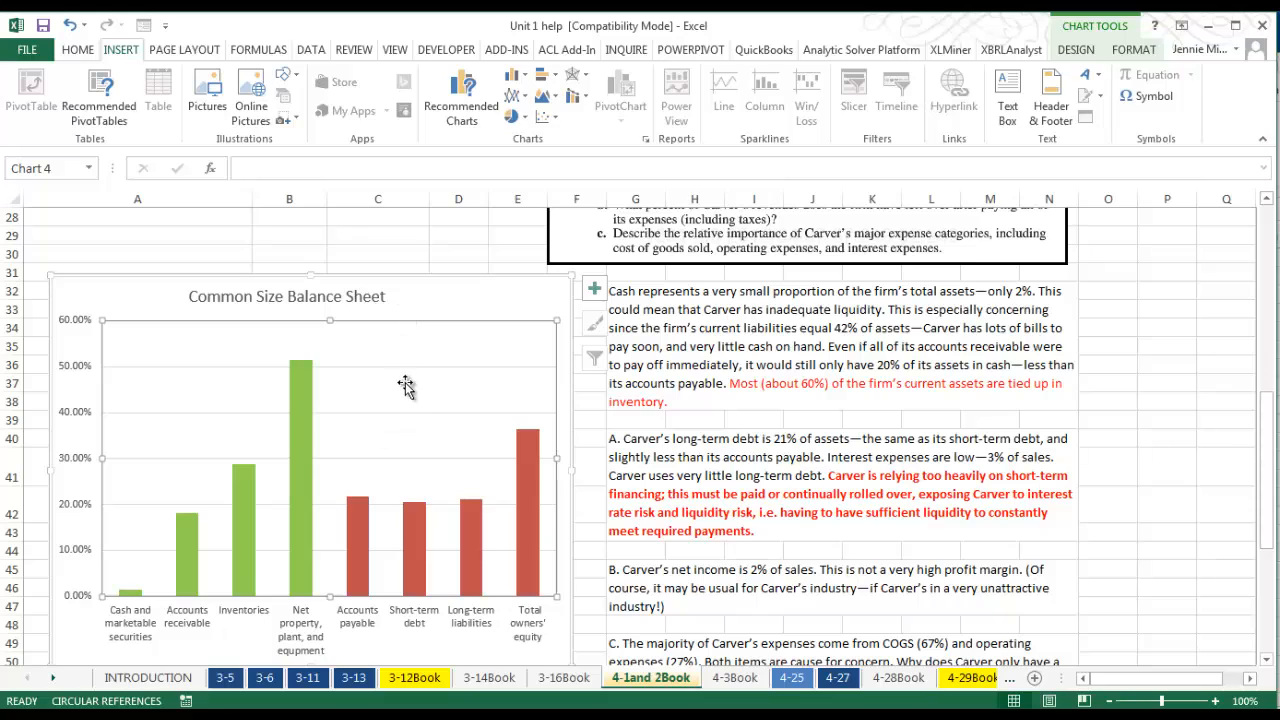
pyautogui.moveTo(292, 384)
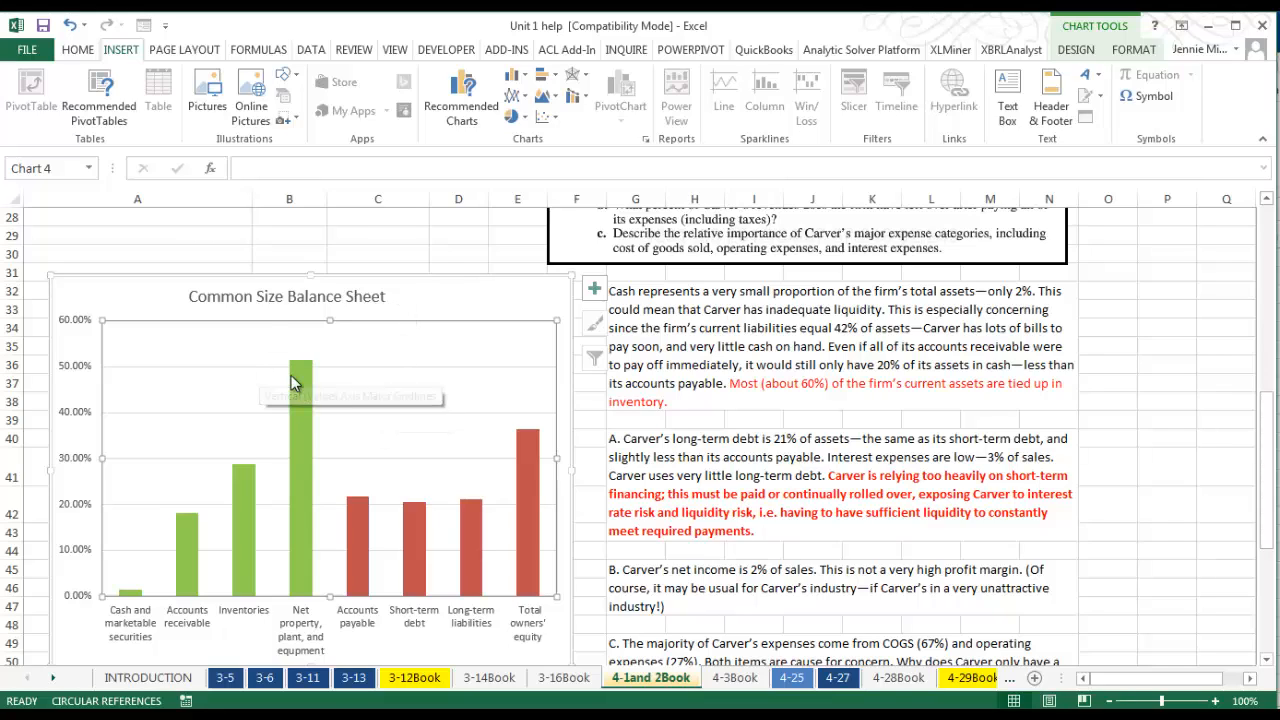
pyautogui.moveTo(300, 380)
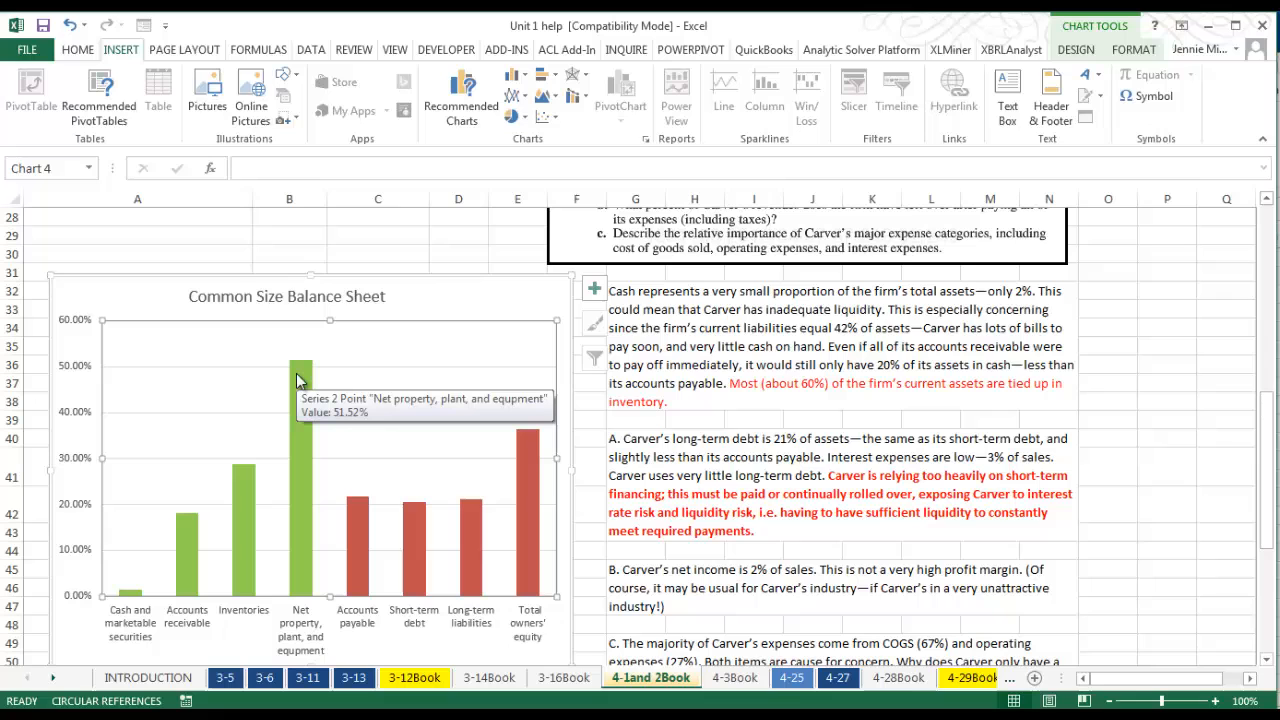
pyautogui.moveTo(396, 390)
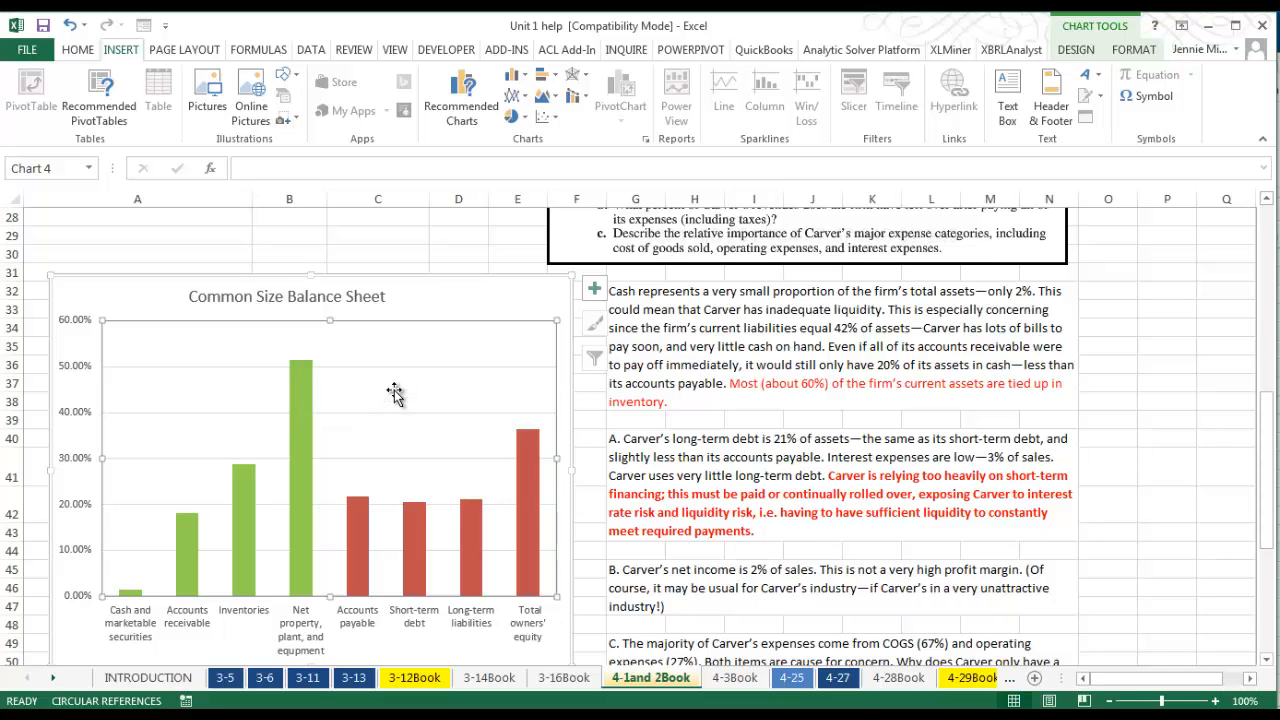
pyautogui.scroll(-3)
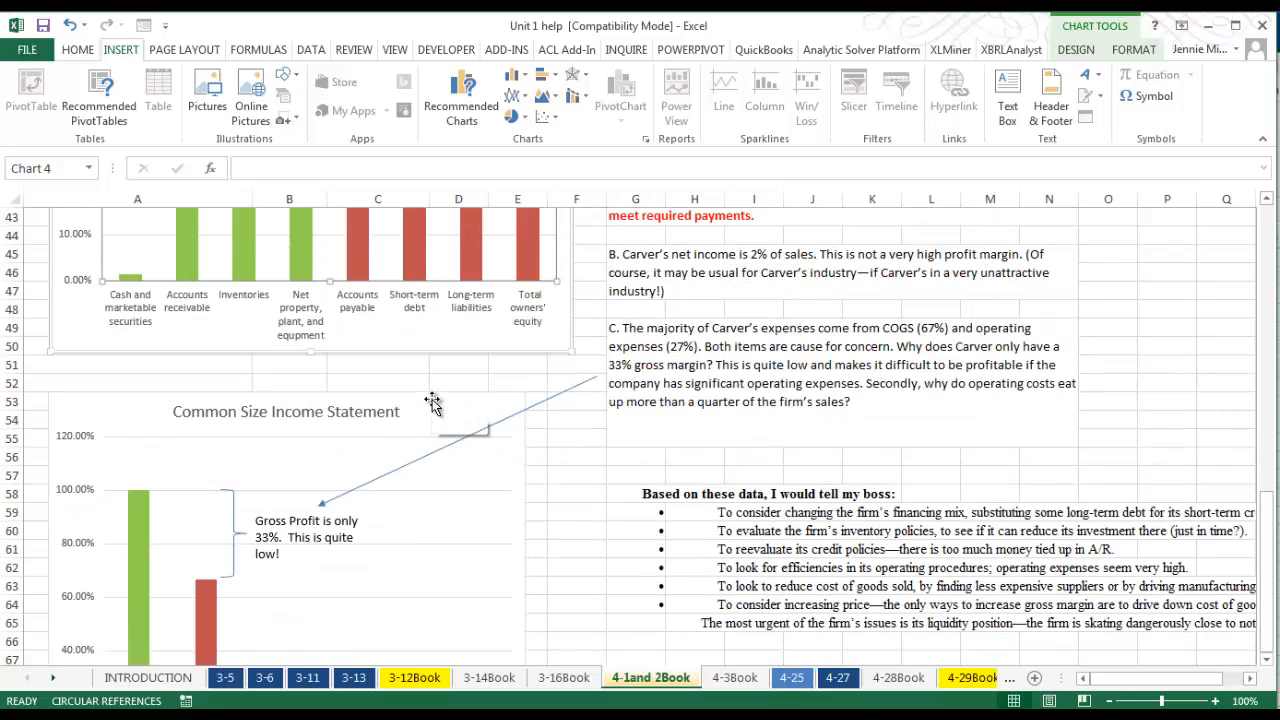
pyautogui.scroll(-3)
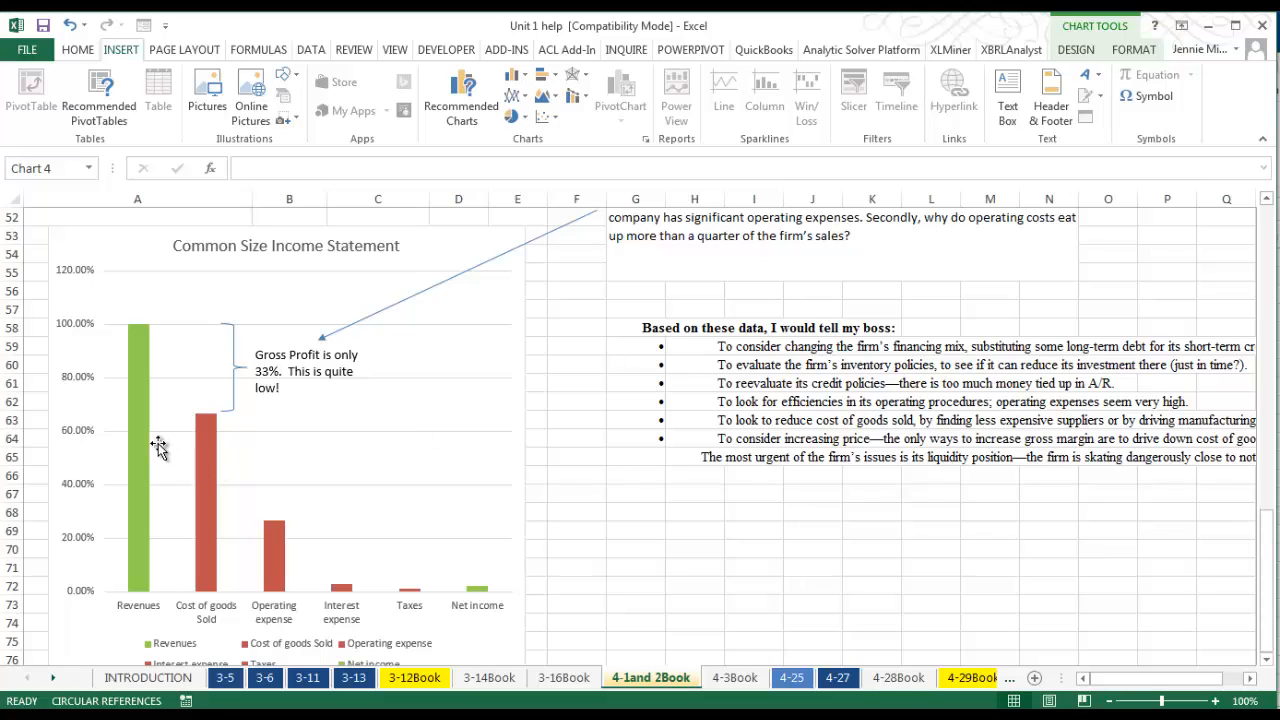
pyautogui.moveTo(484, 576)
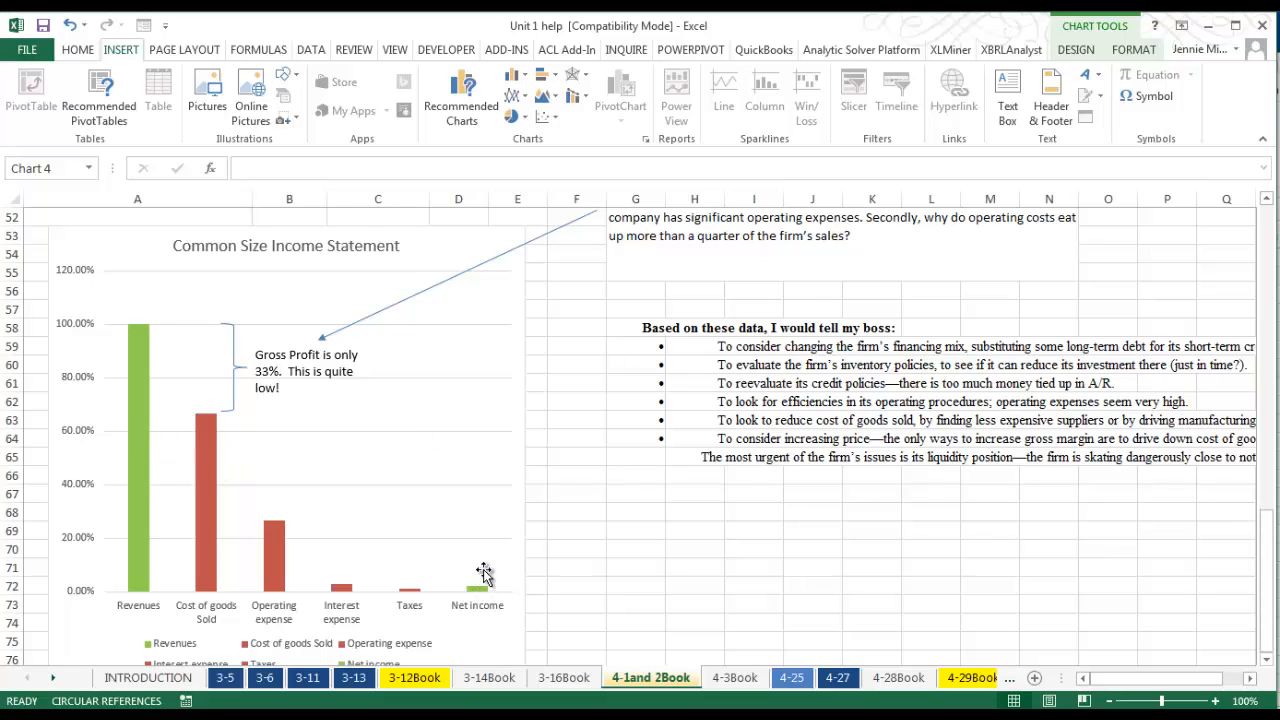
pyautogui.moveTo(450, 528)
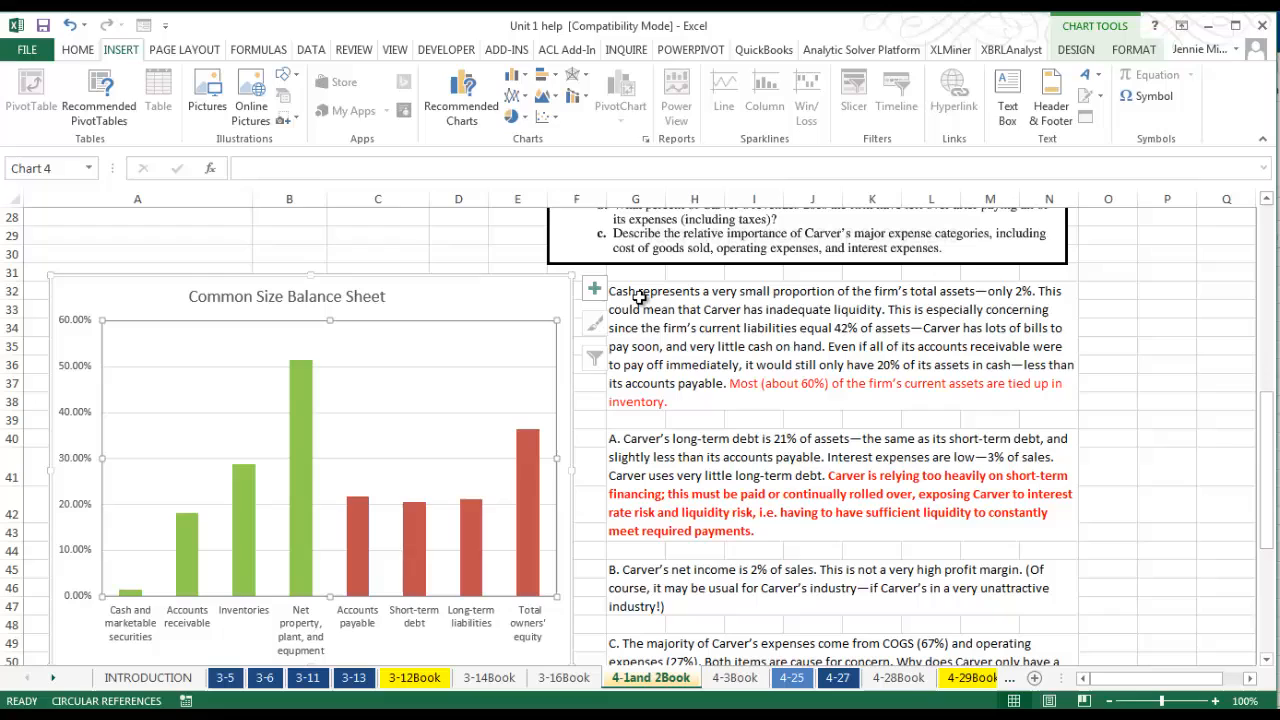
pyautogui.click(712, 360)
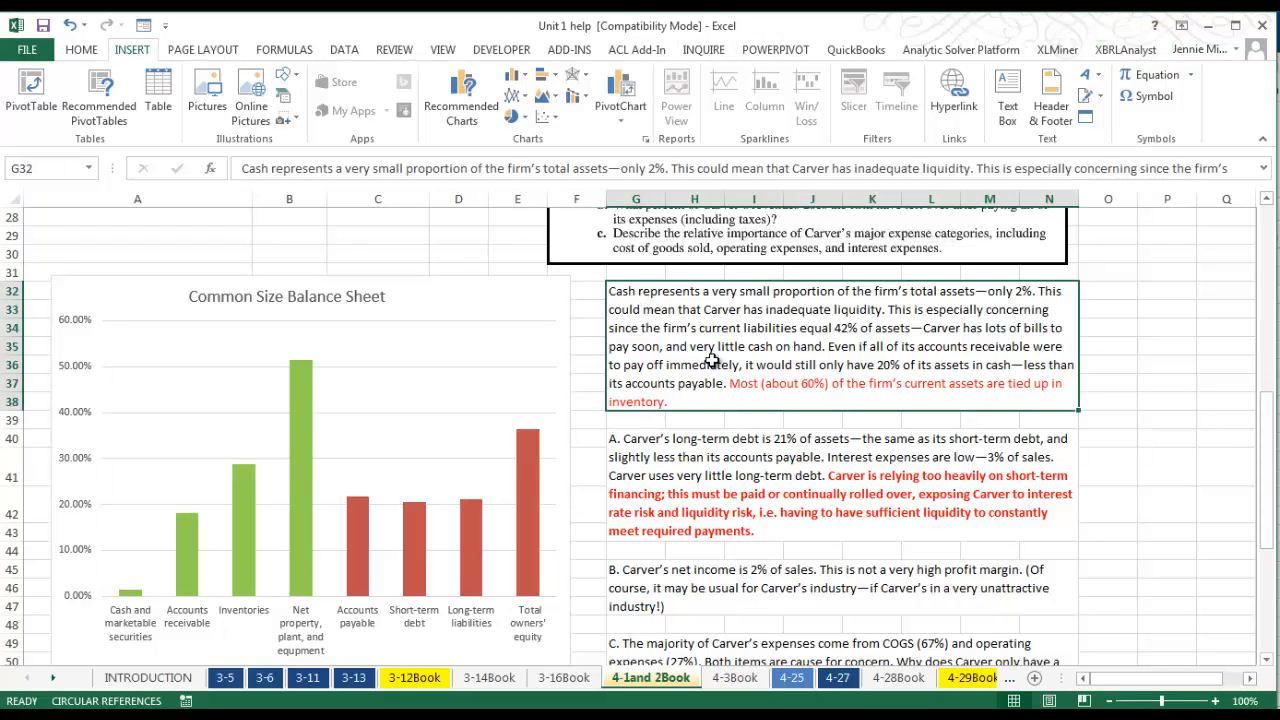
pyautogui.moveTo(694, 376)
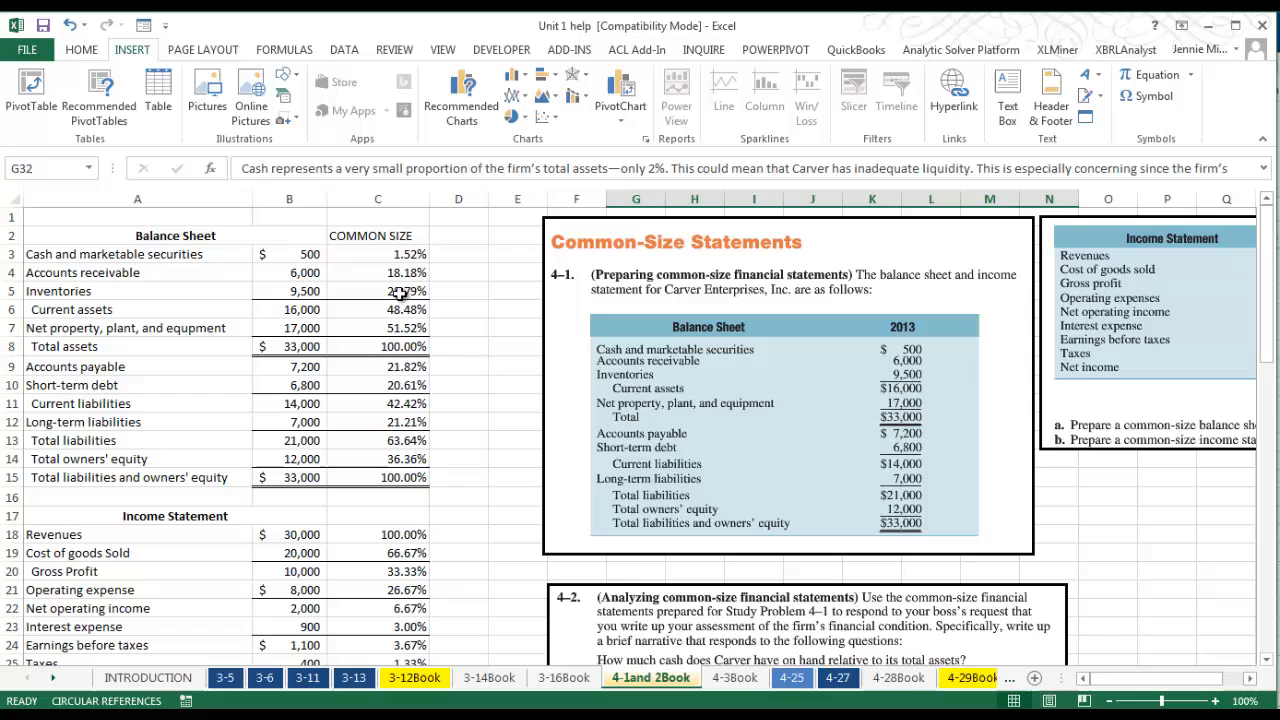
pyautogui.click(378, 290)
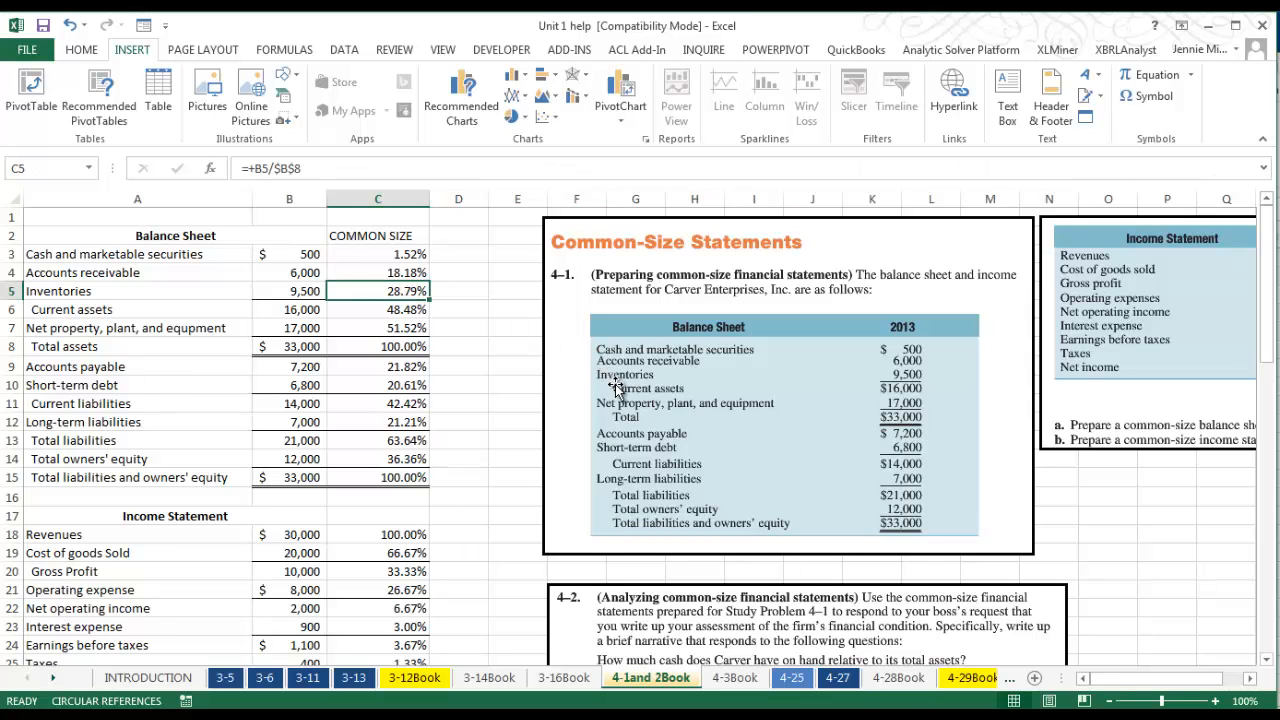
pyautogui.scroll(-3)
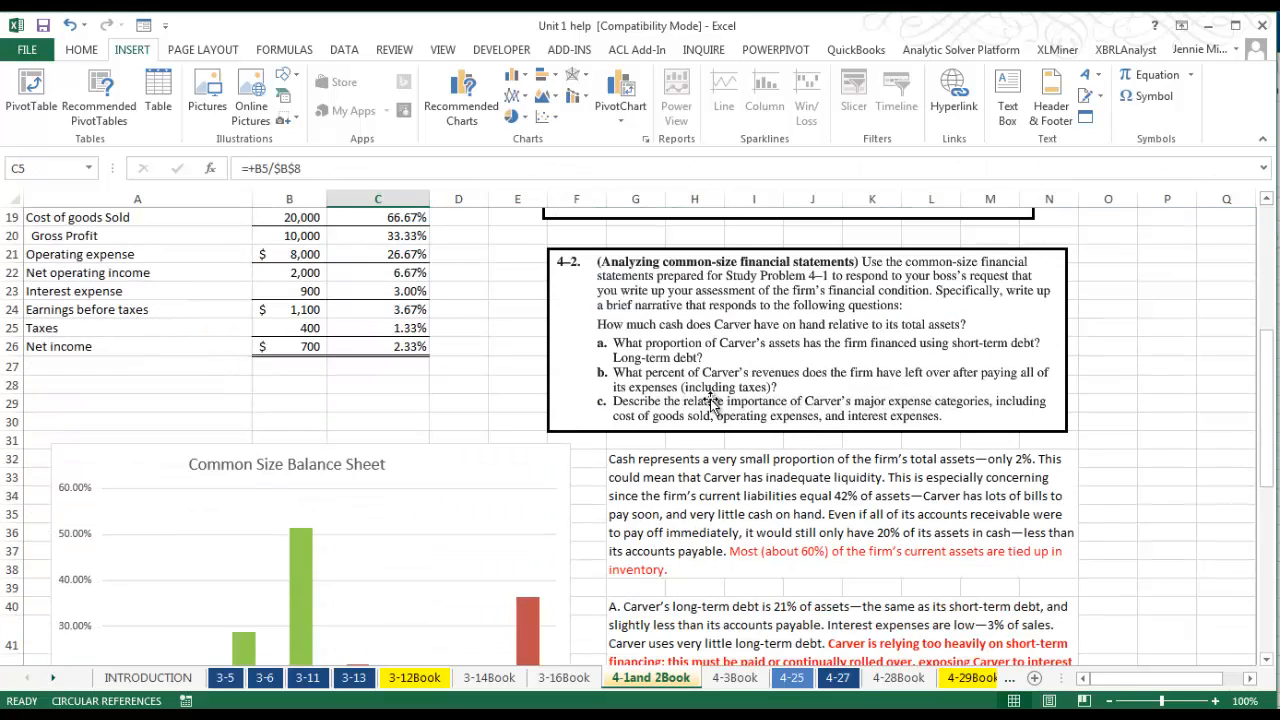
pyautogui.scroll(-3)
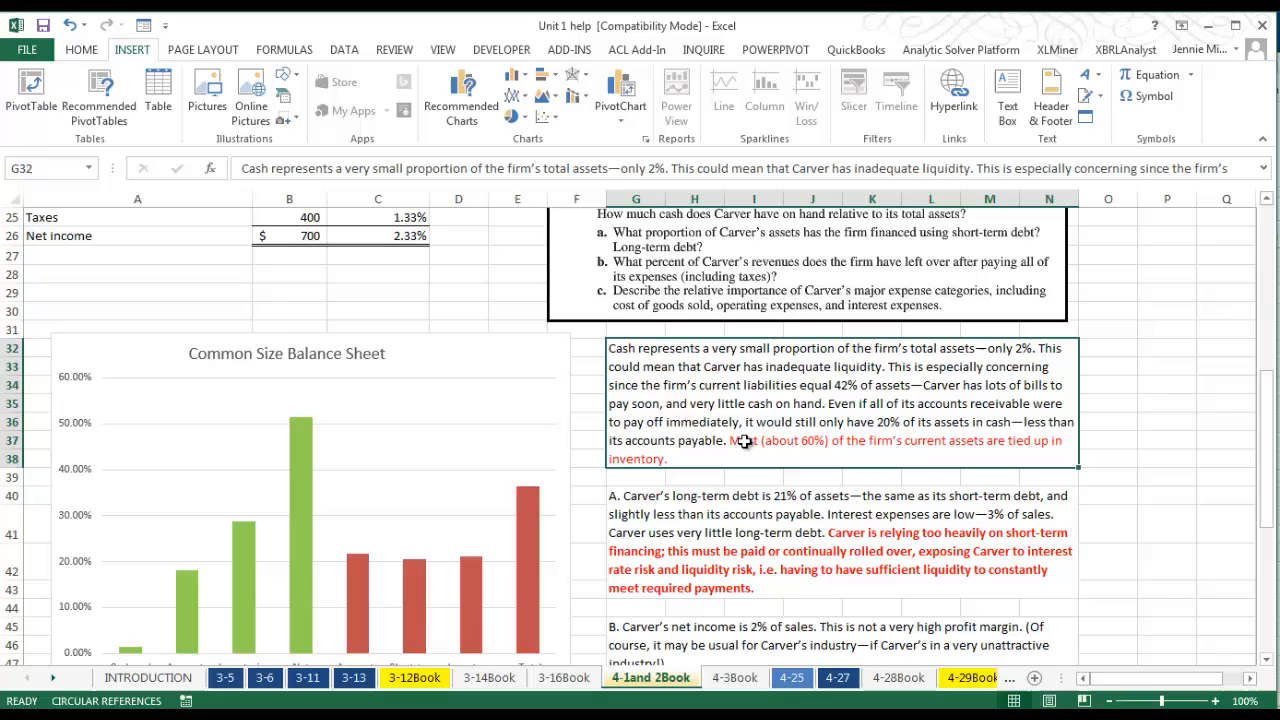
pyautogui.moveTo(832, 440)
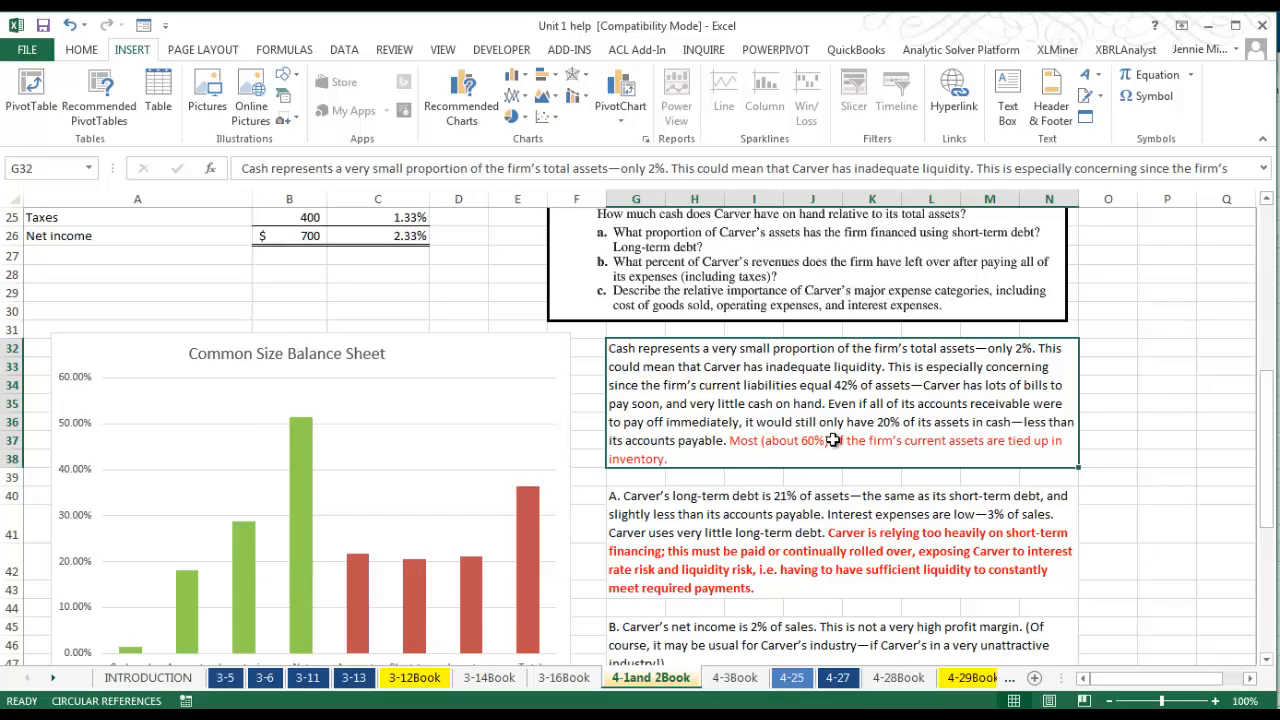
pyautogui.moveTo(856, 440)
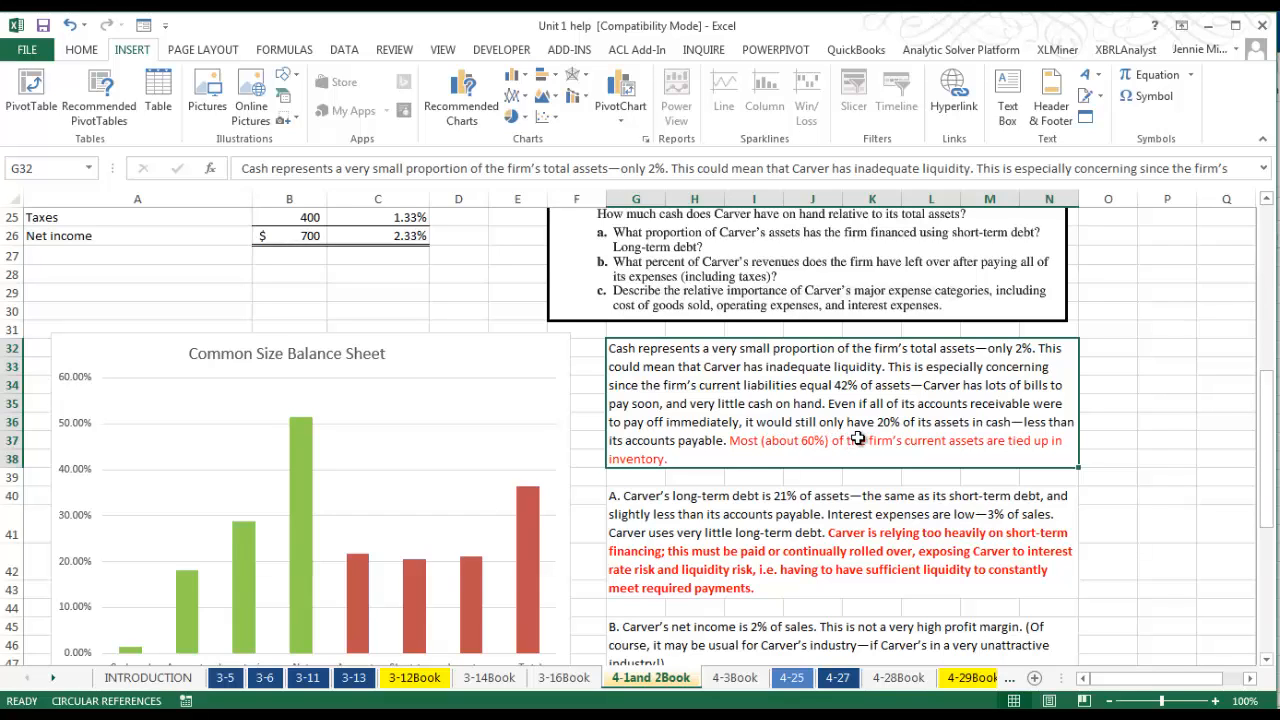
pyautogui.moveTo(858, 442)
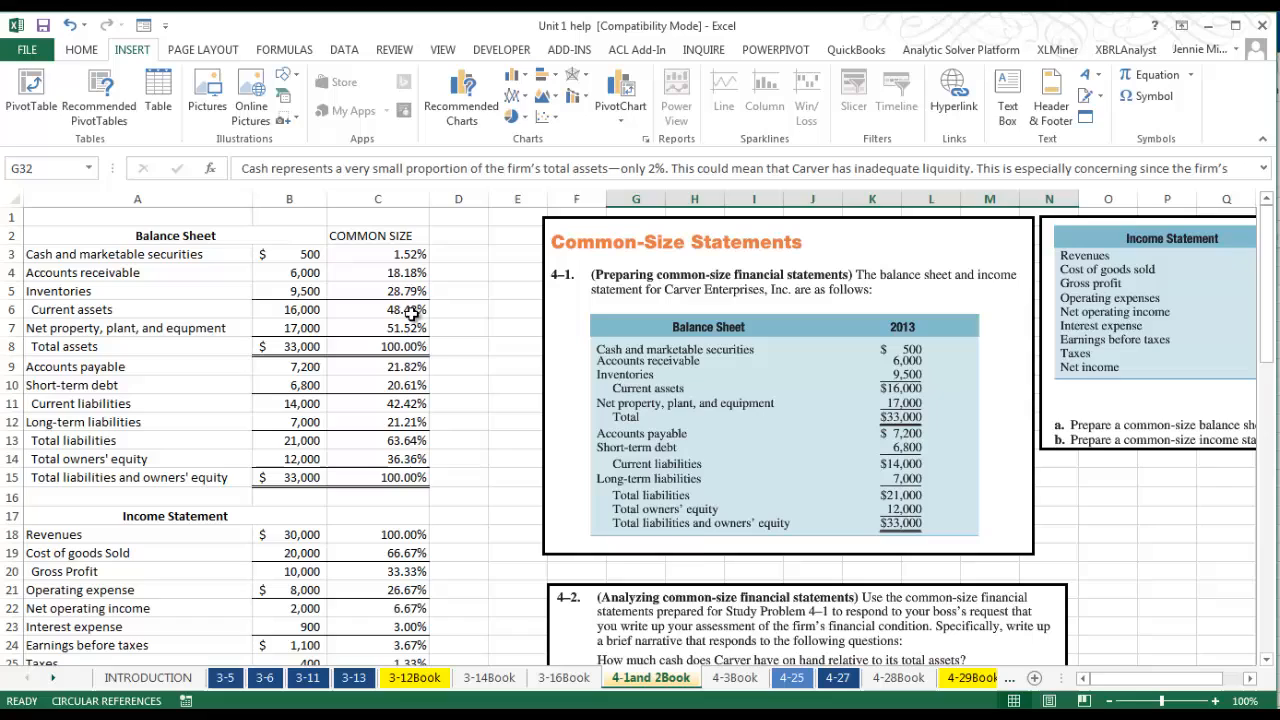
pyautogui.click(378, 308)
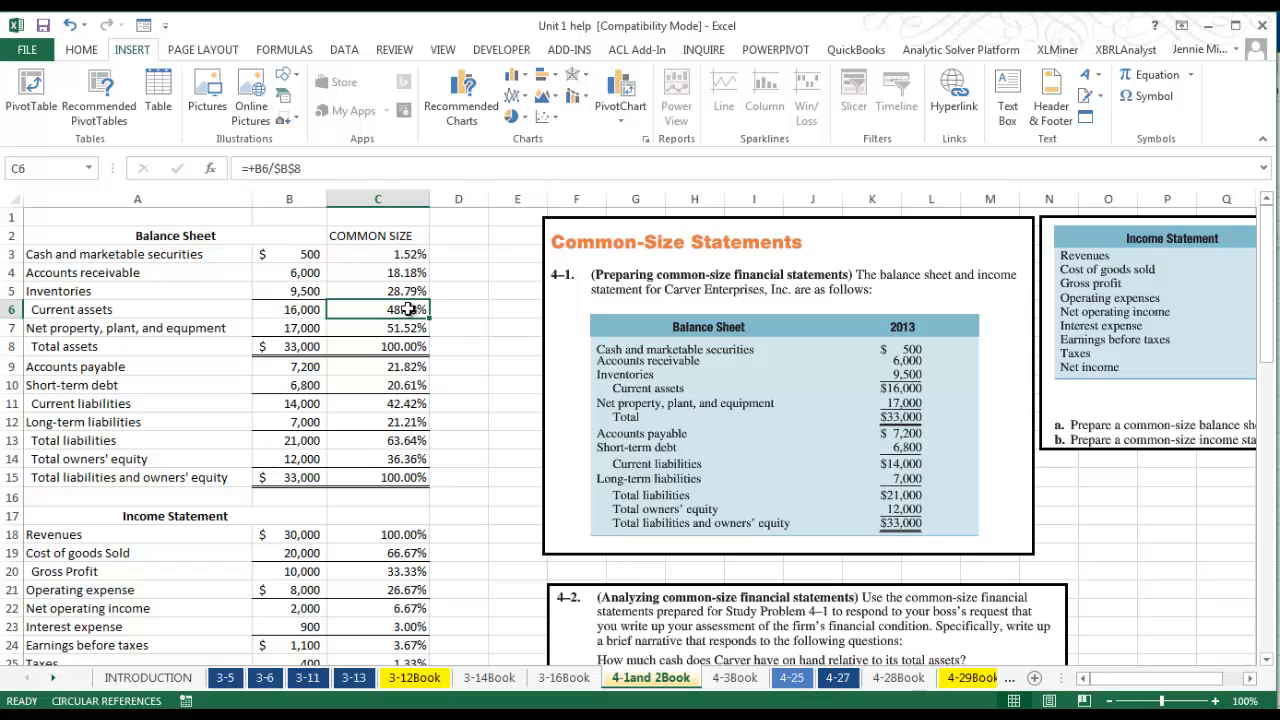
pyautogui.click(378, 290)
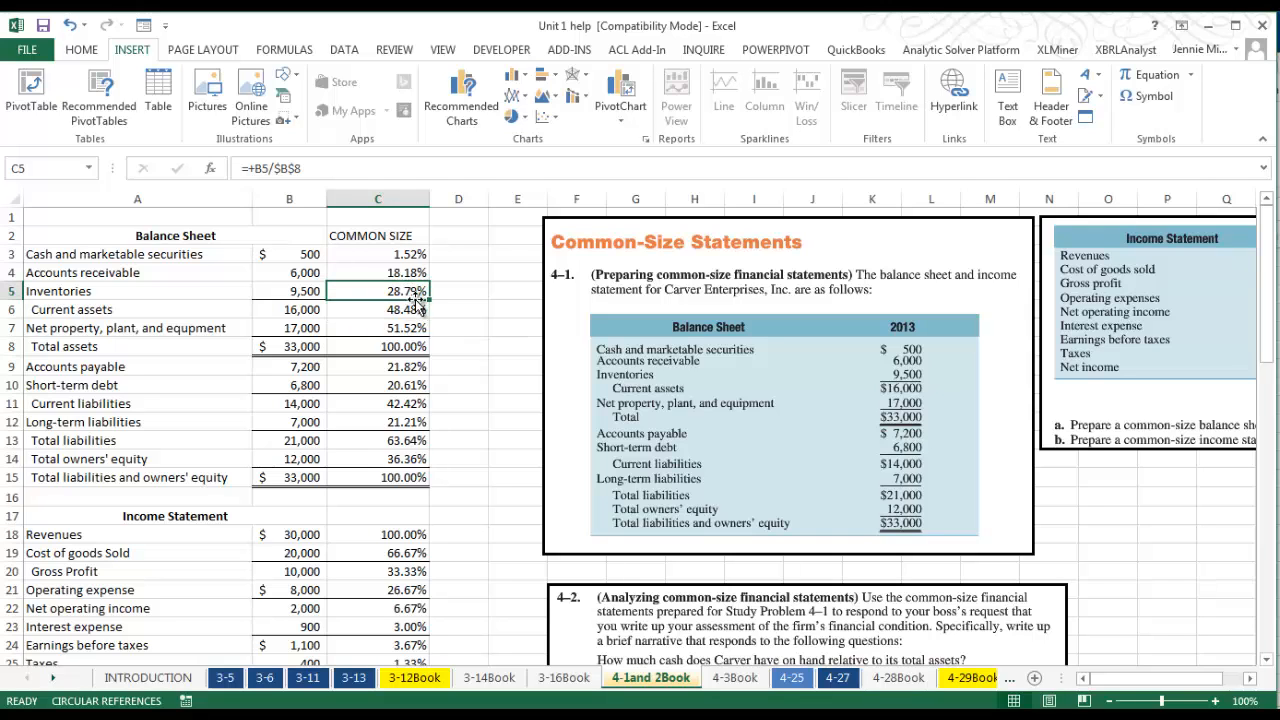
pyautogui.scroll(-3)
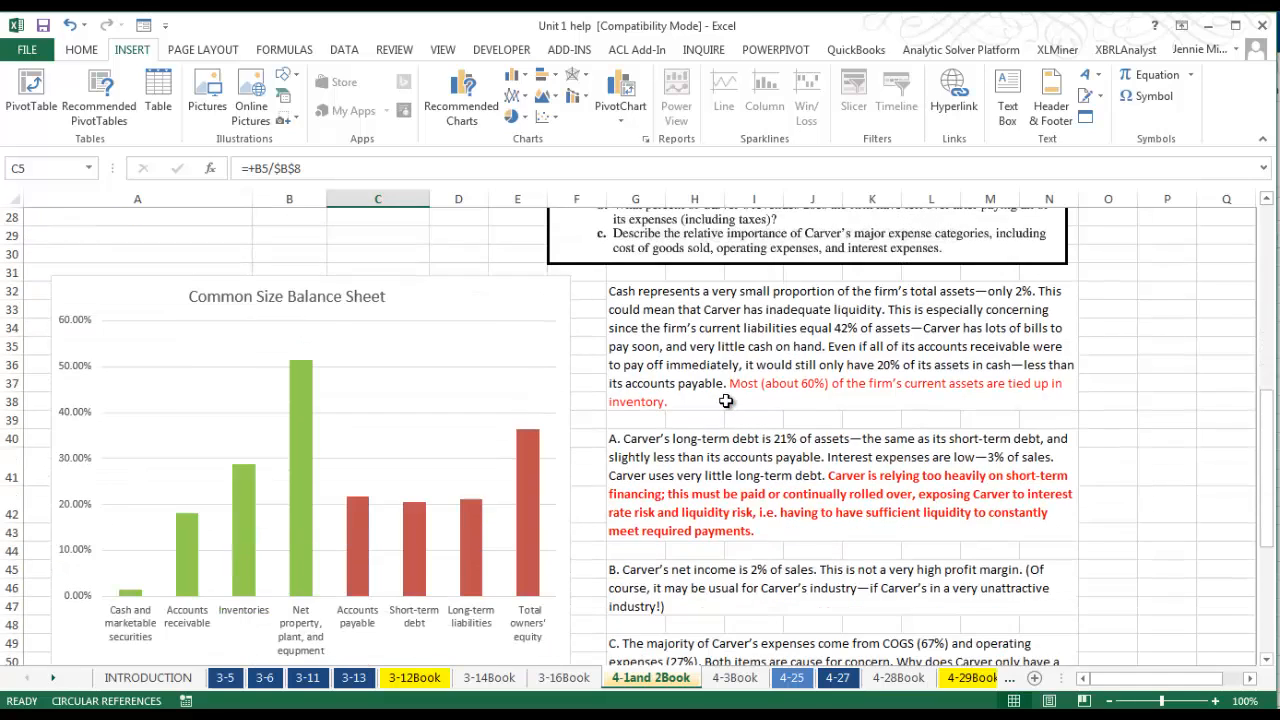
pyautogui.scroll(-3)
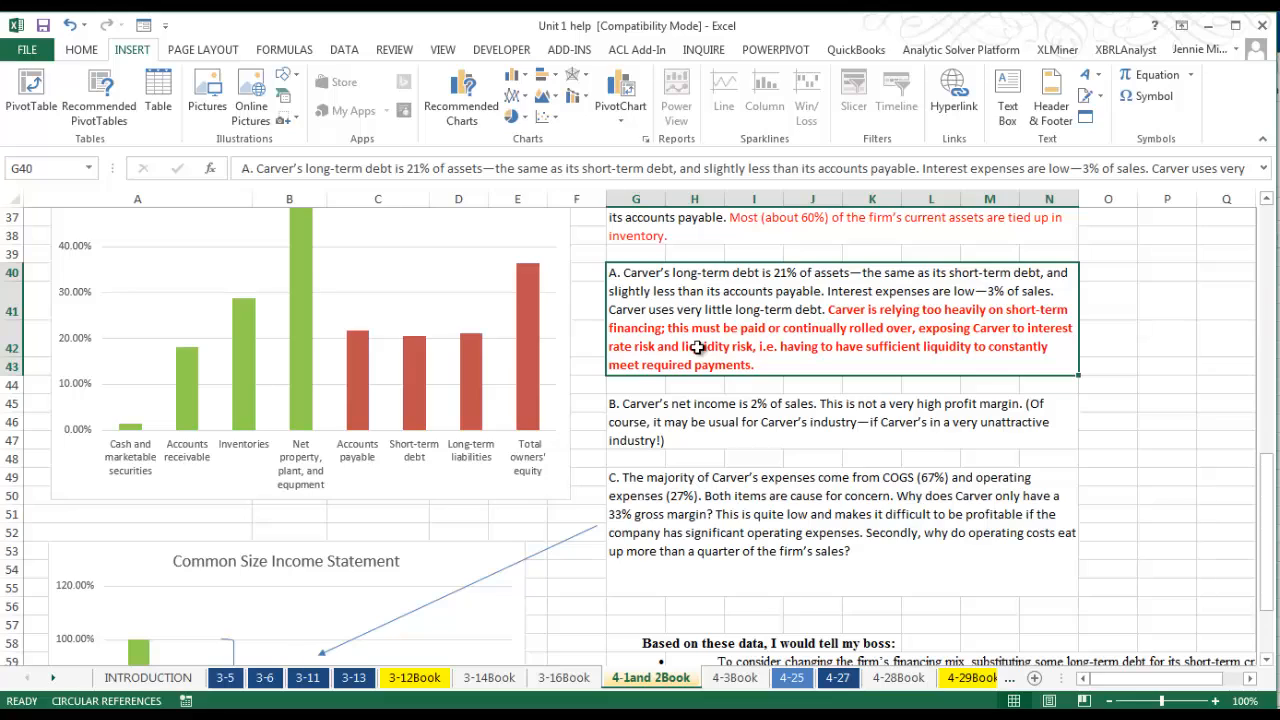
pyautogui.moveTo(696, 380)
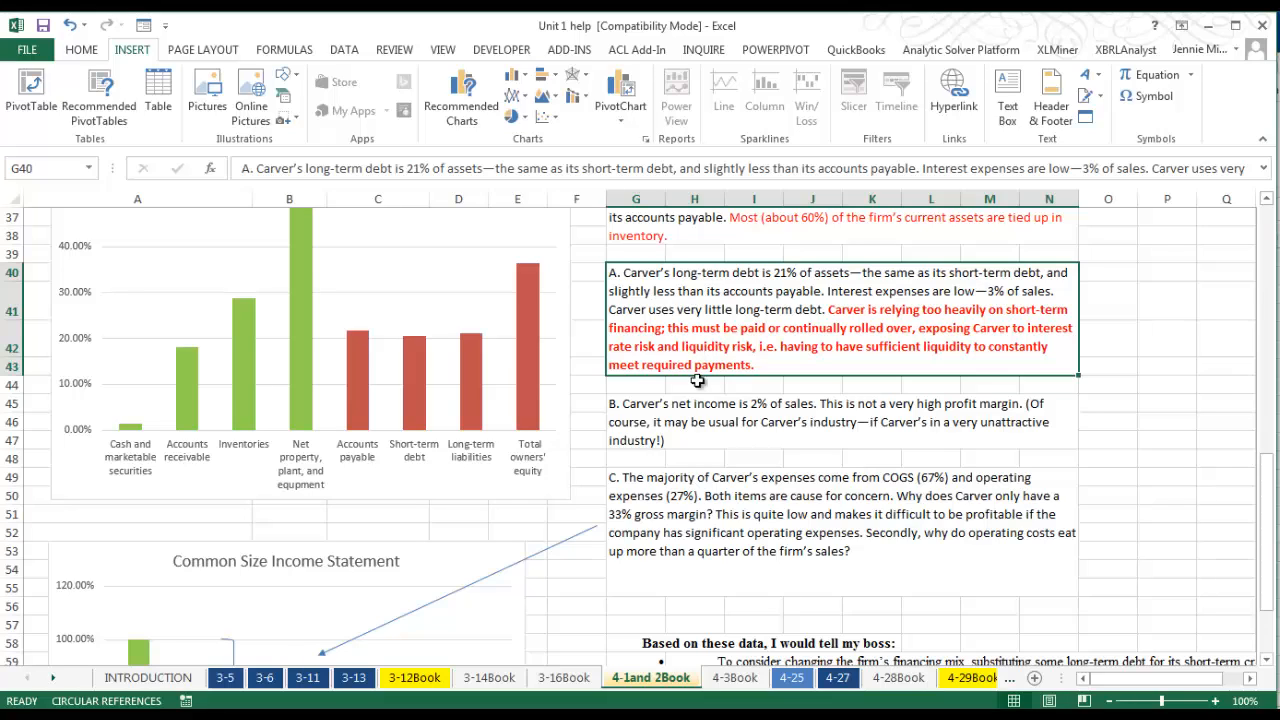
pyautogui.click(720, 420)
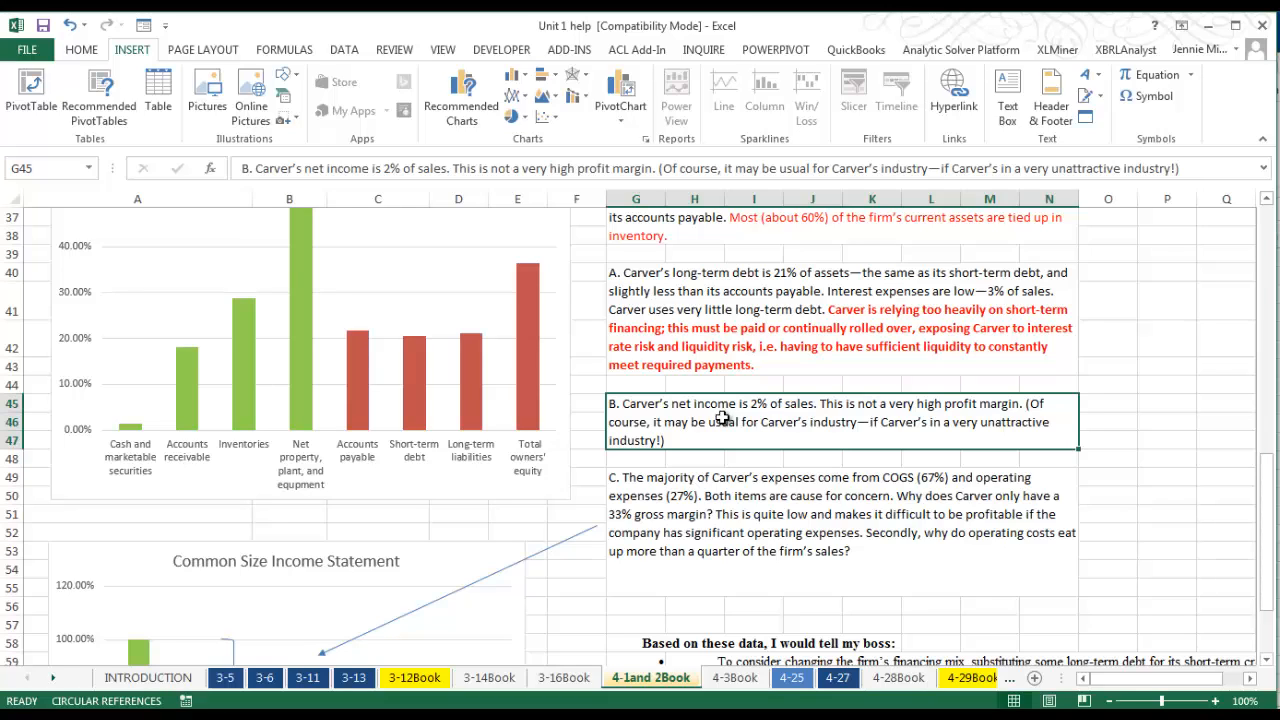
pyautogui.scroll(-3)
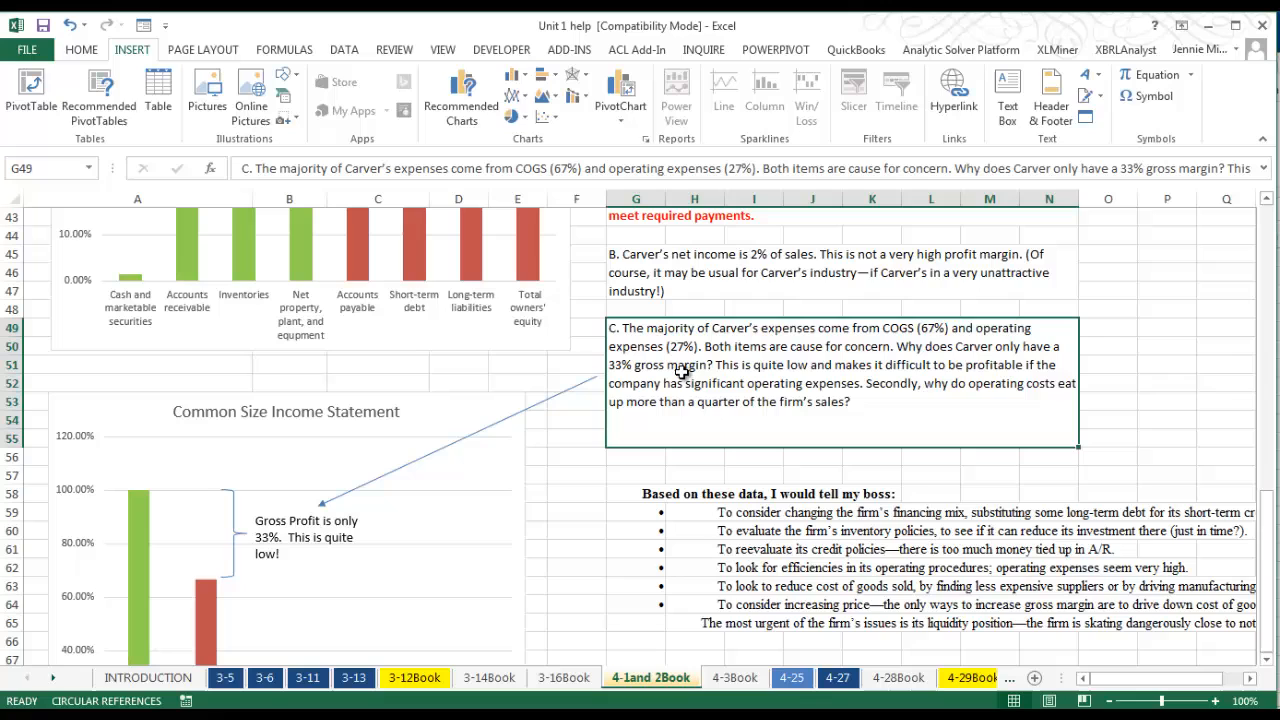
pyautogui.moveTo(726, 386)
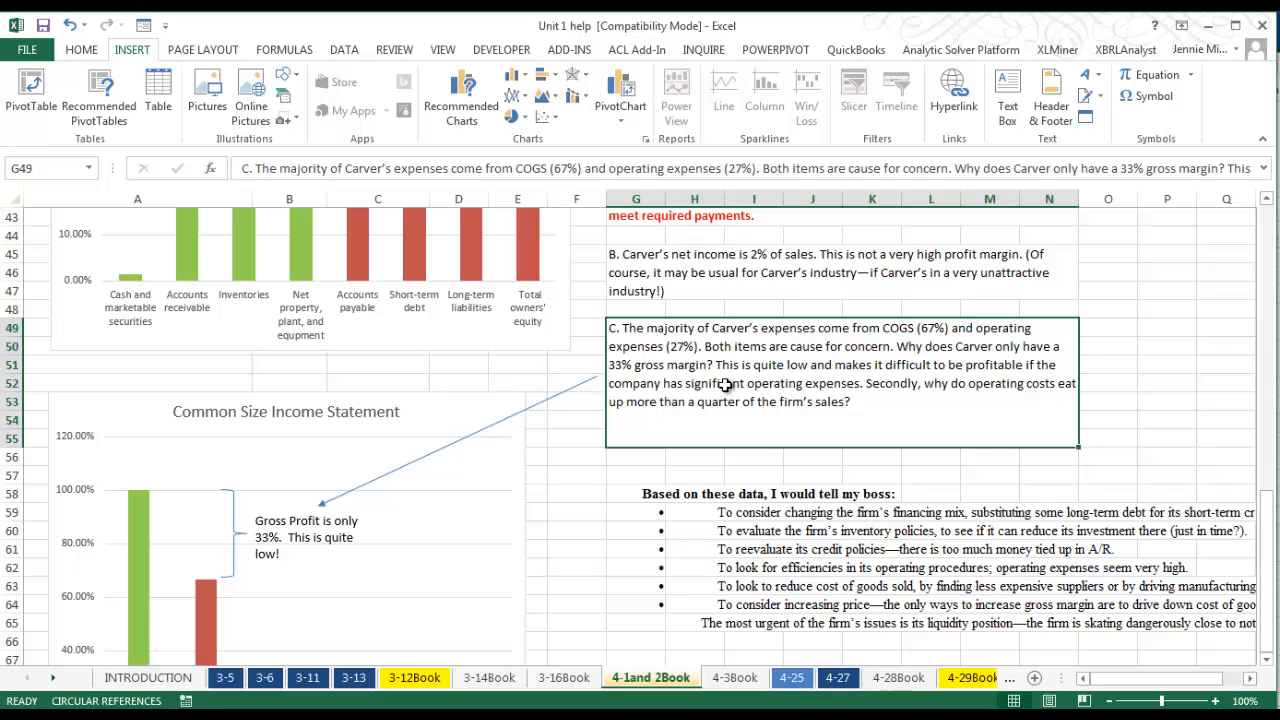
pyautogui.scroll(-3)
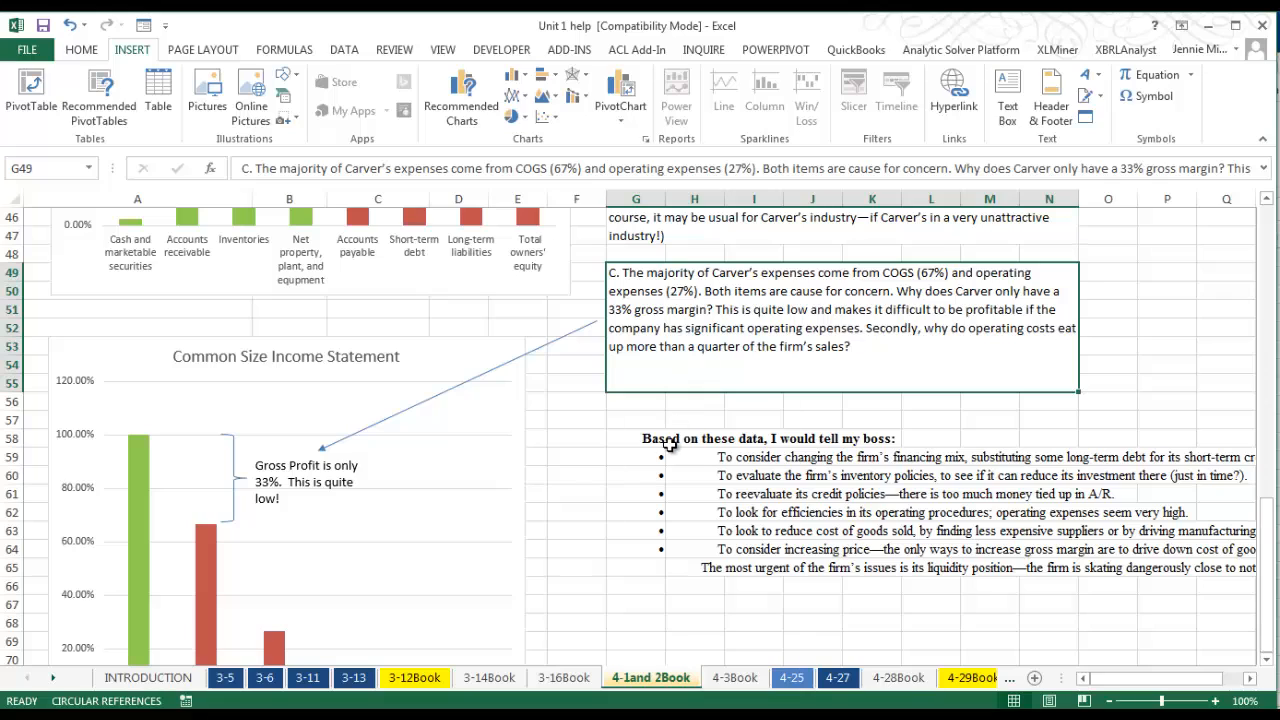
pyautogui.click(650, 438)
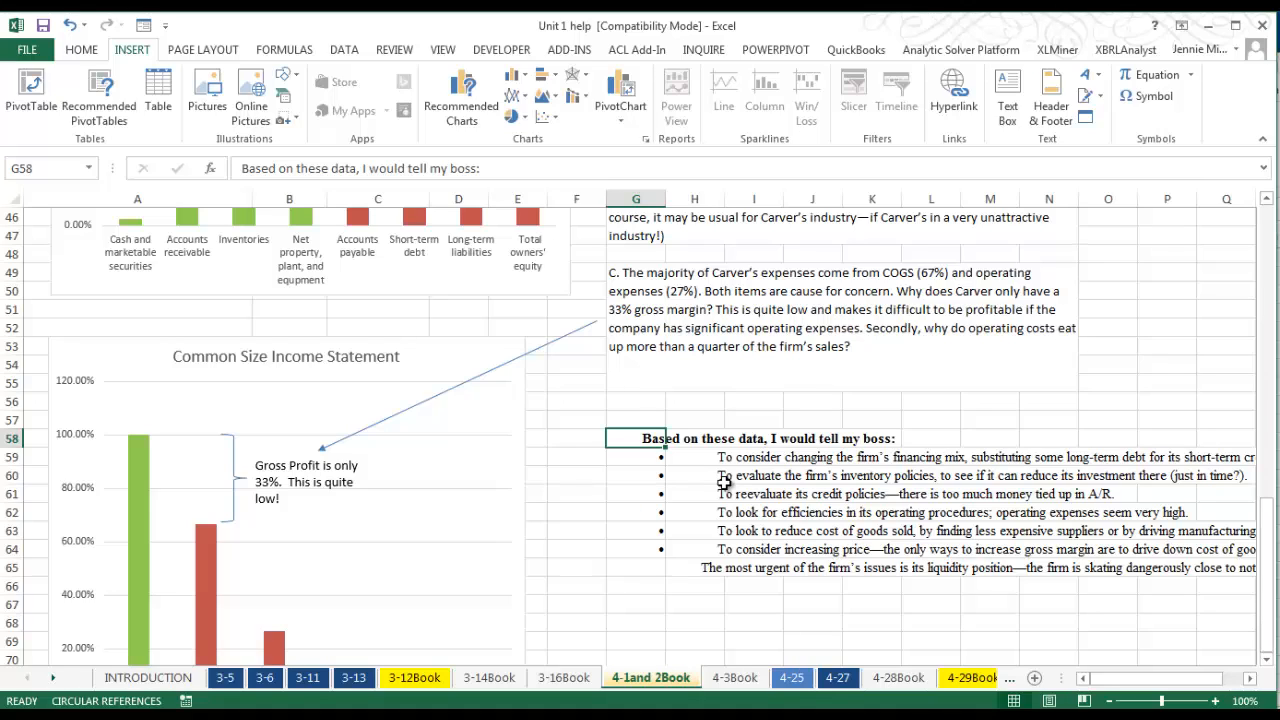
pyautogui.moveTo(708, 472)
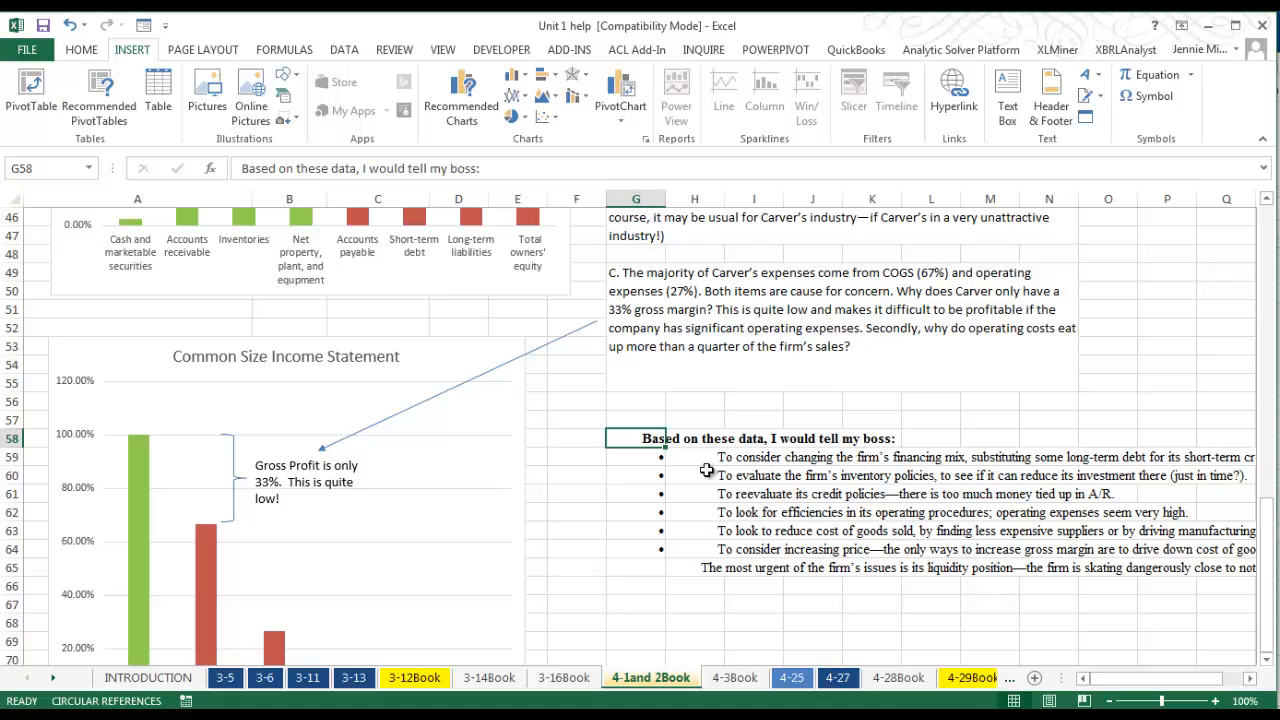
pyautogui.moveTo(652, 438)
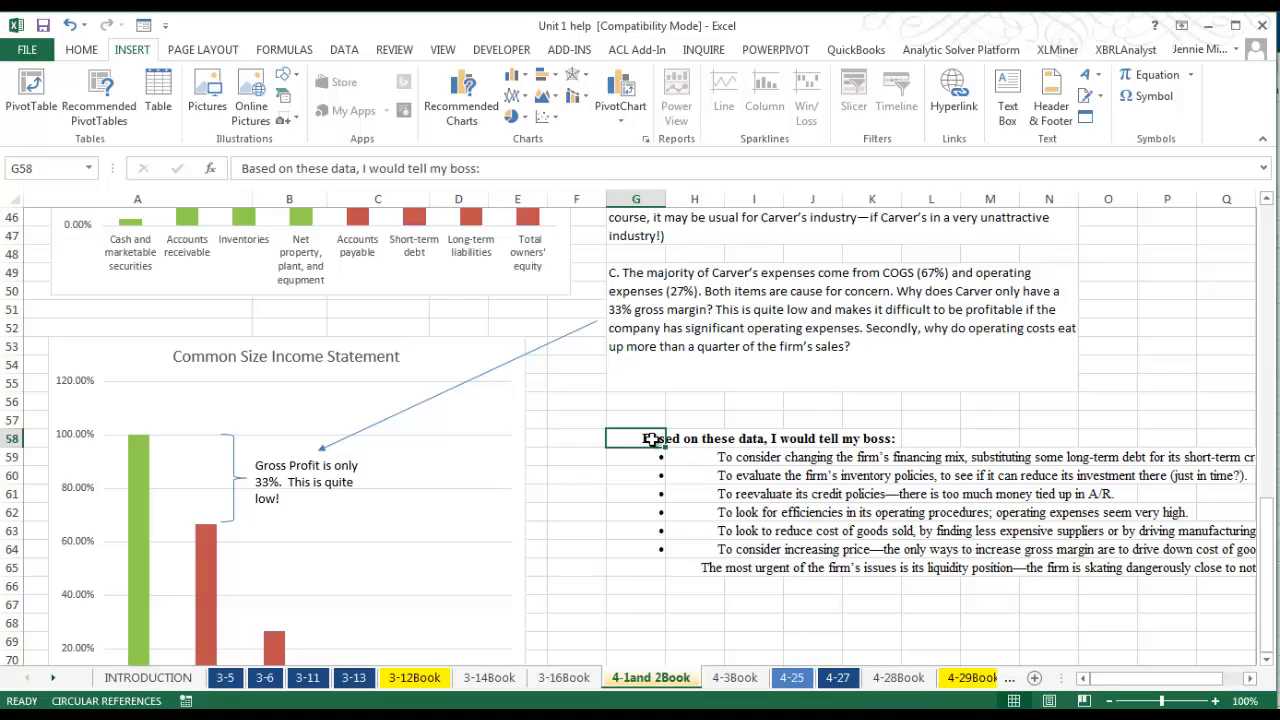
pyautogui.moveTo(648, 452)
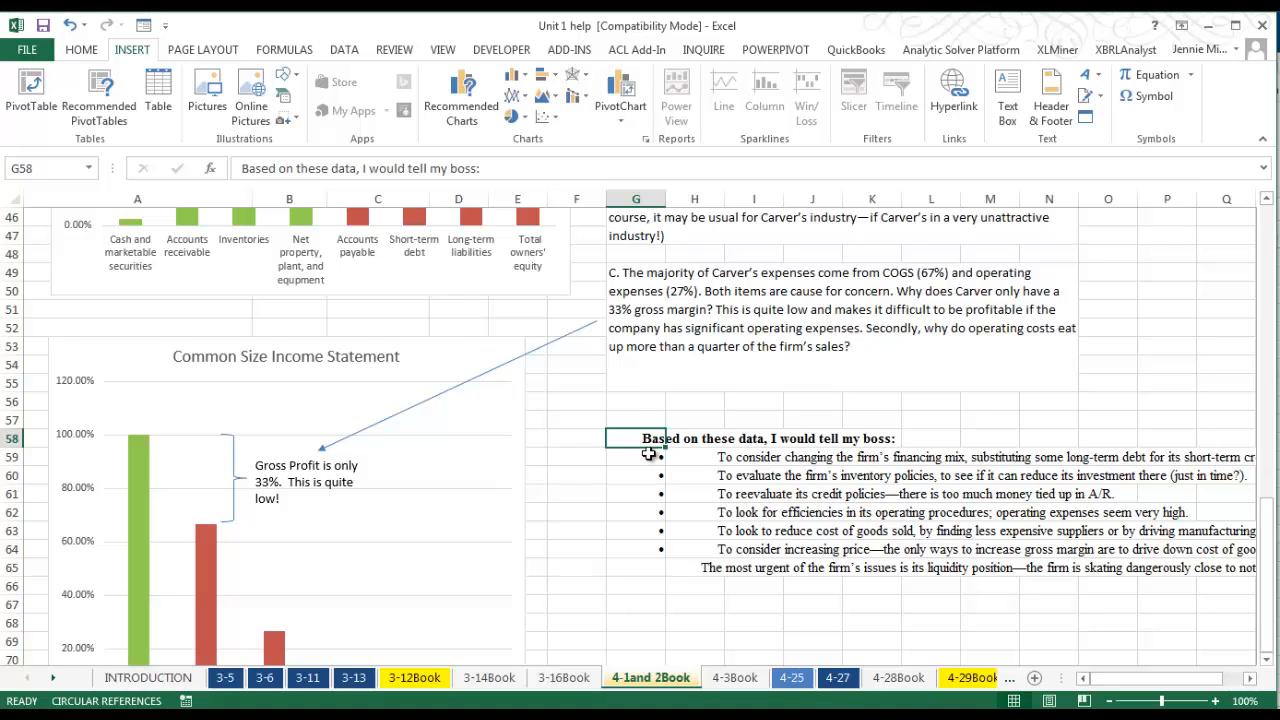
pyautogui.moveTo(672, 612)
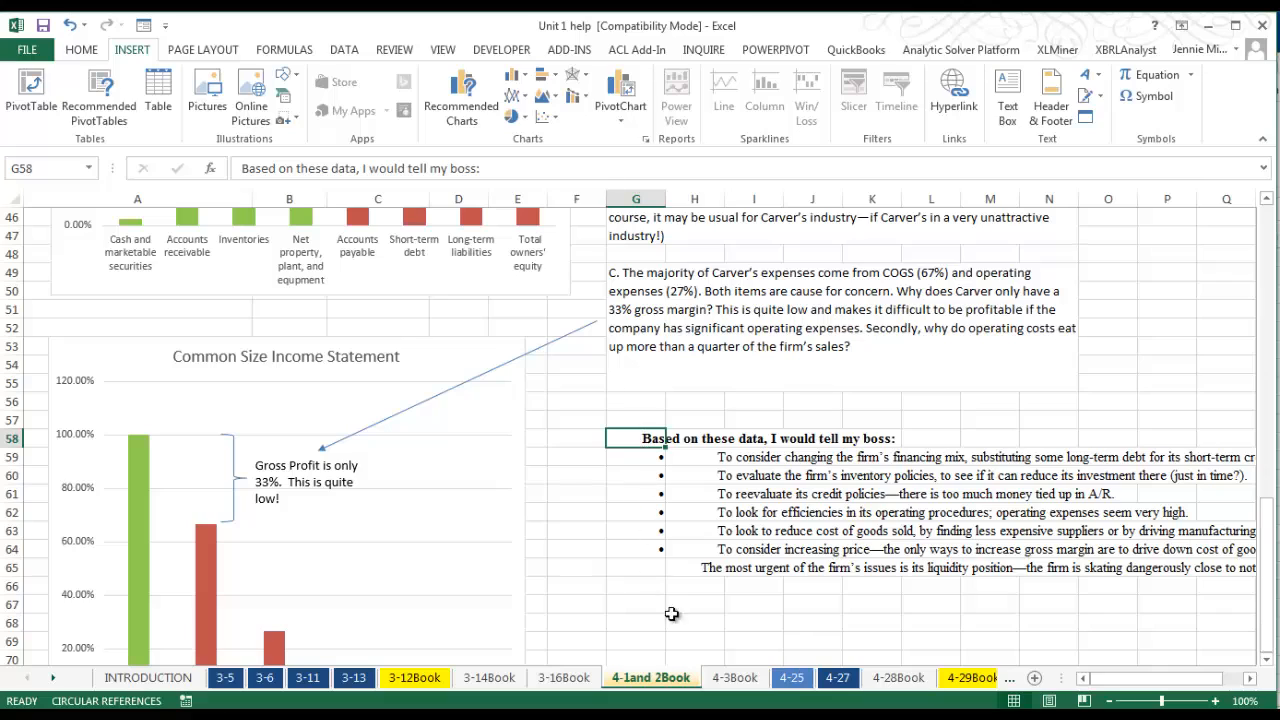
pyautogui.moveTo(628, 348)
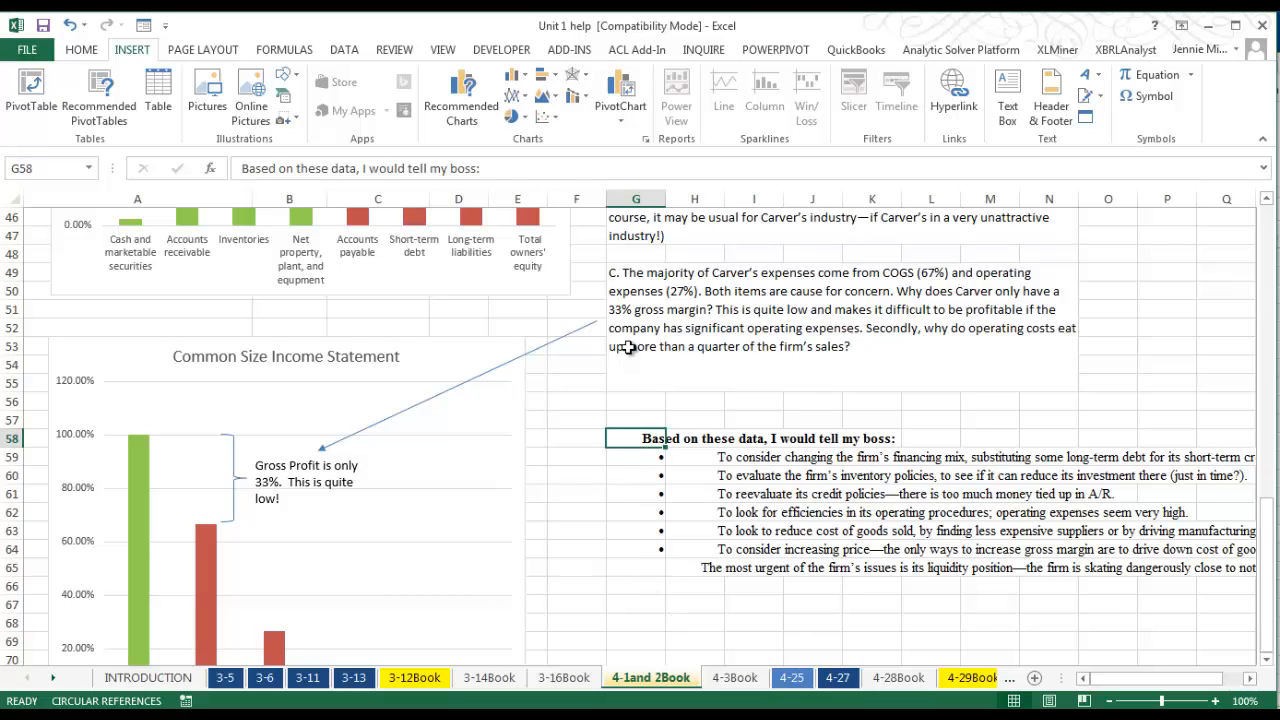
pyautogui.click(840, 290)
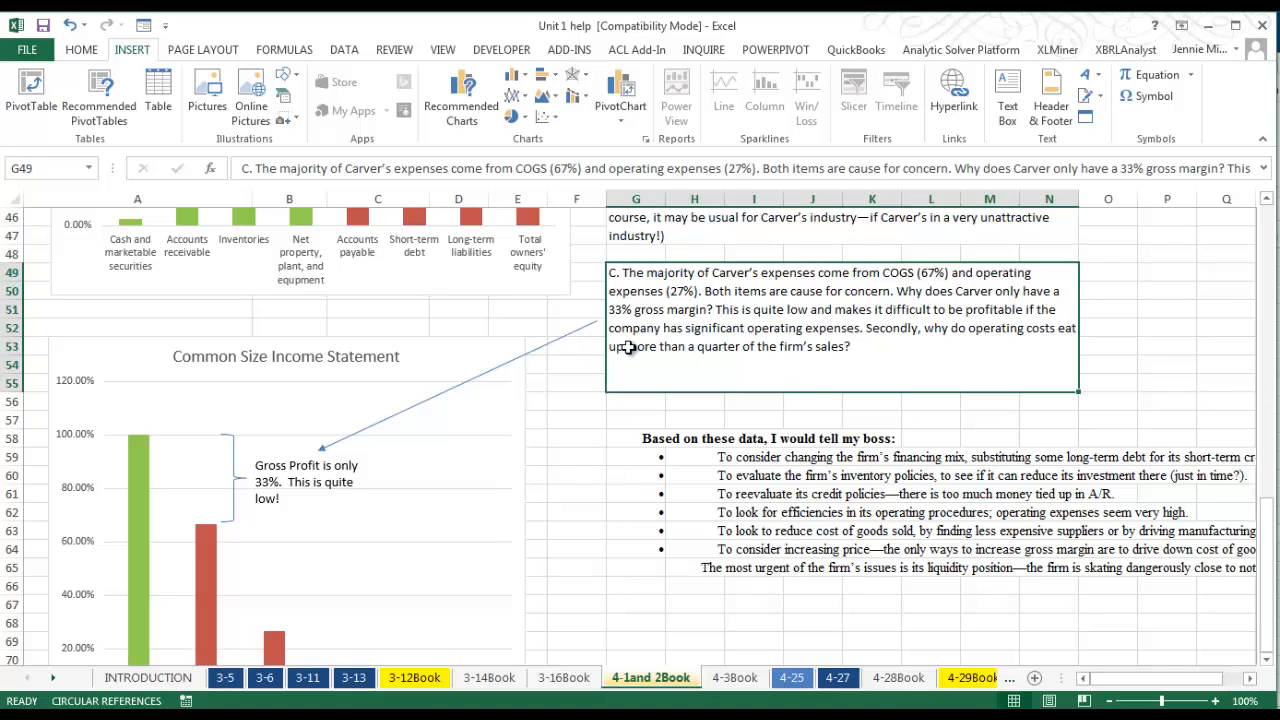
pyautogui.moveTo(732, 362)
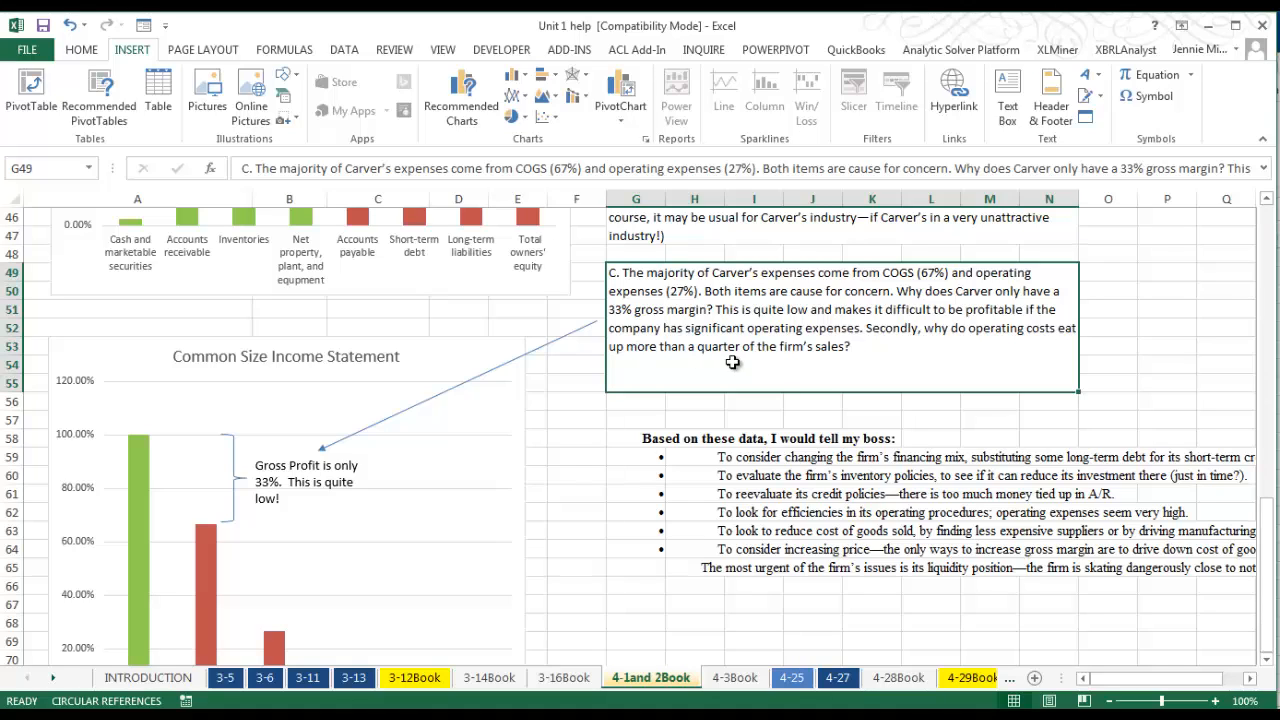